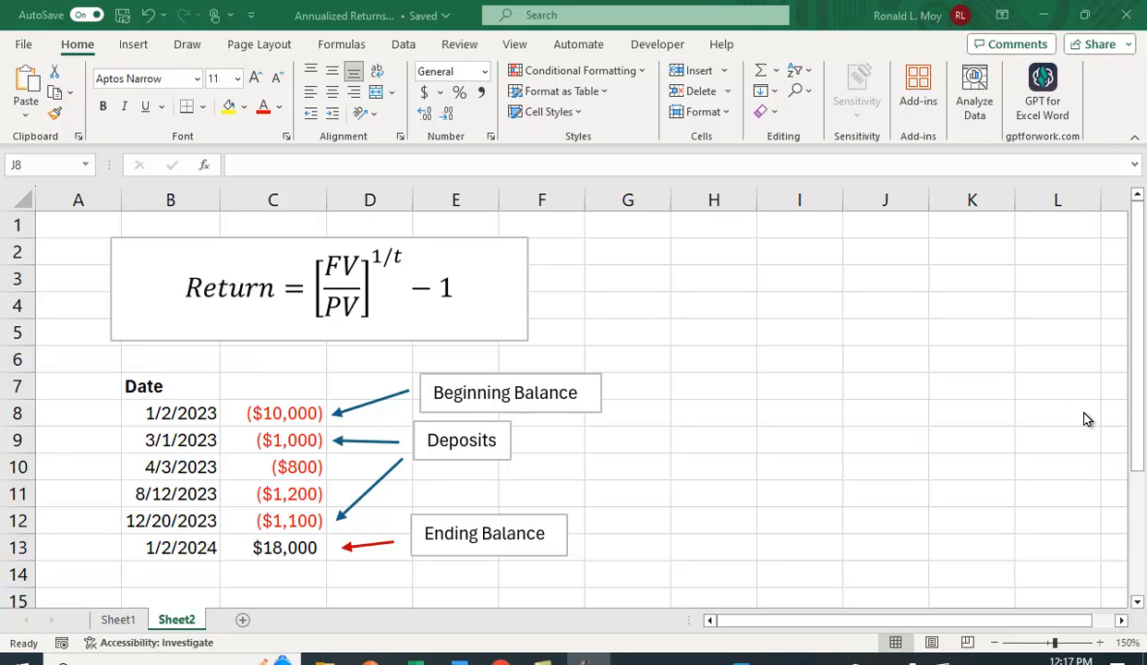
mouse_move(453, 264)
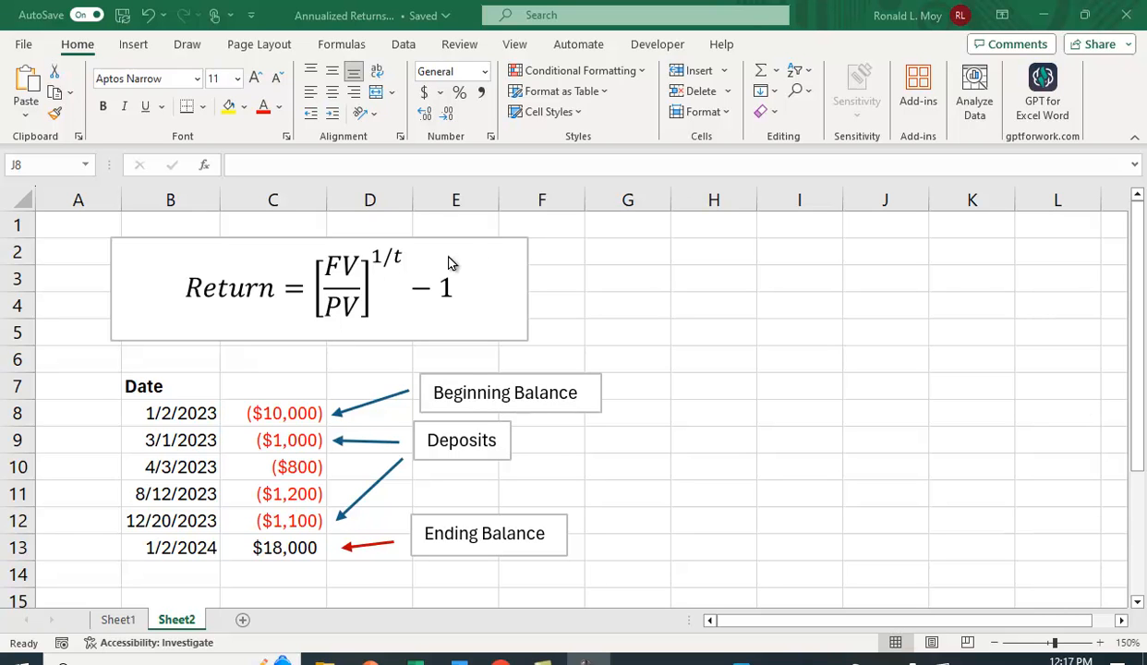
mouse_move(361, 329)
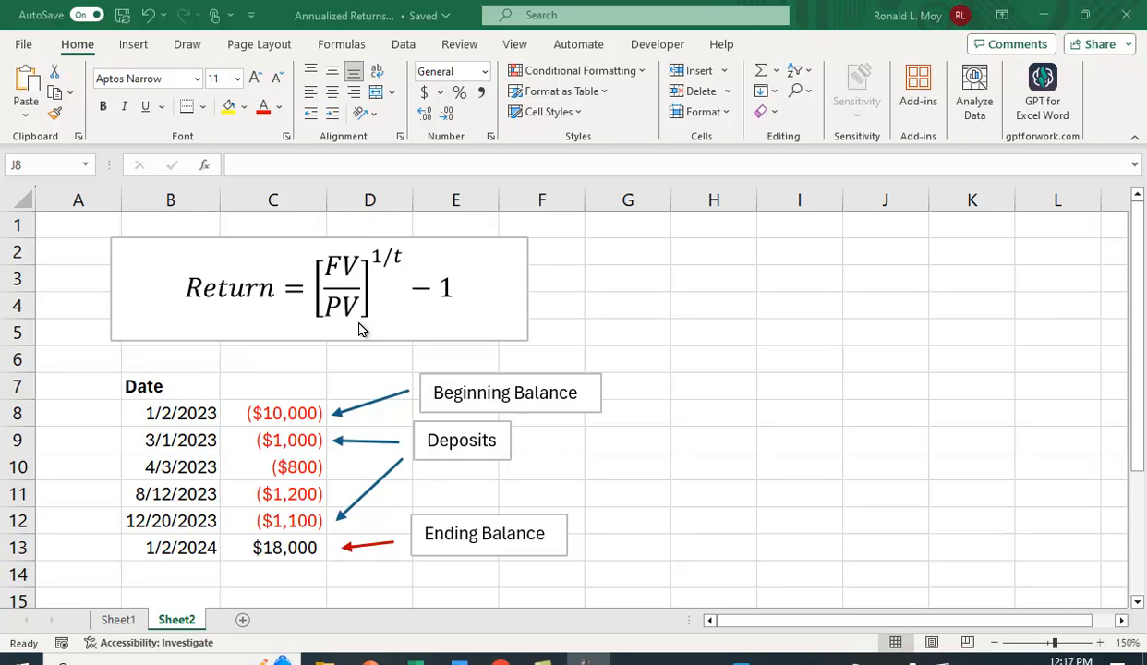
mouse_move(359, 318)
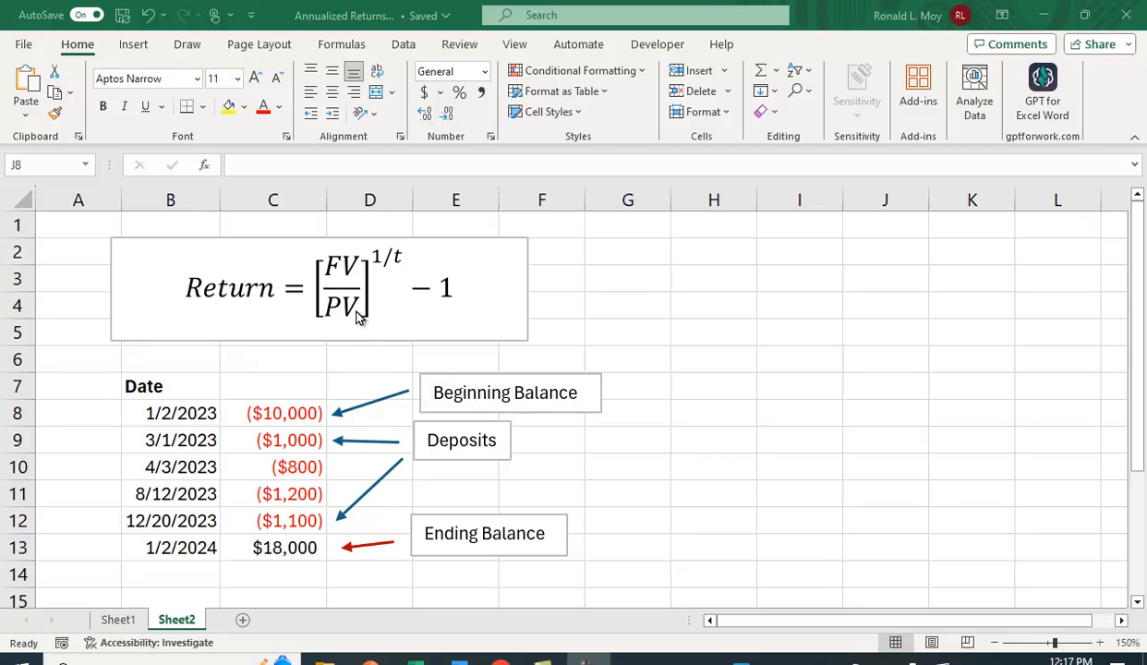
mouse_move(371, 274)
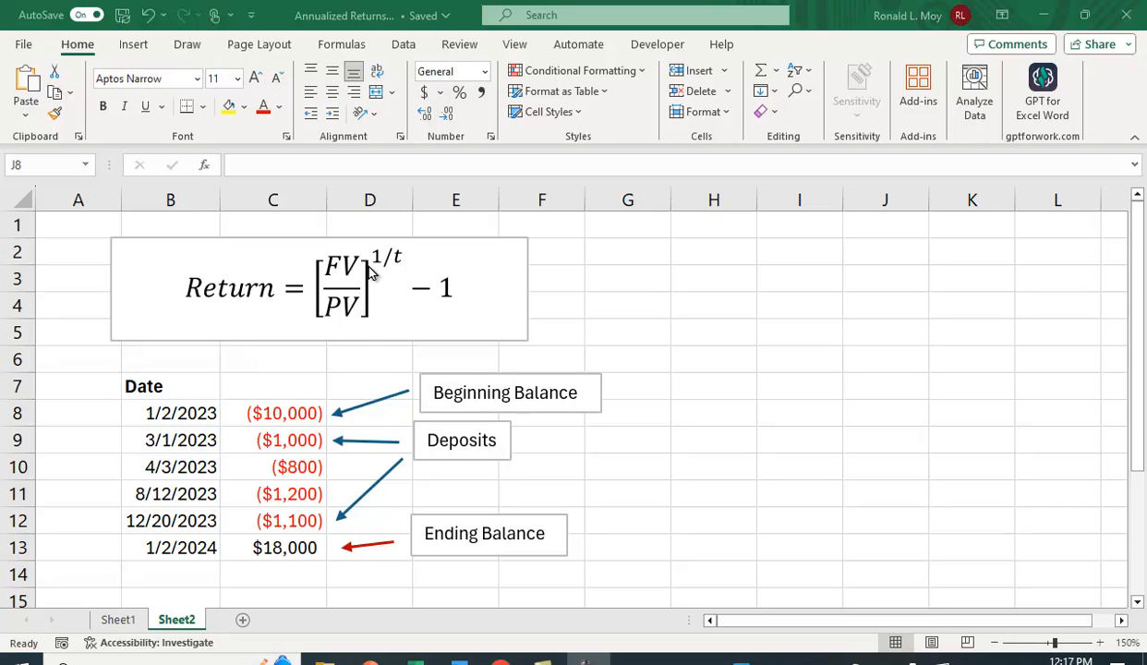
mouse_move(406, 266)
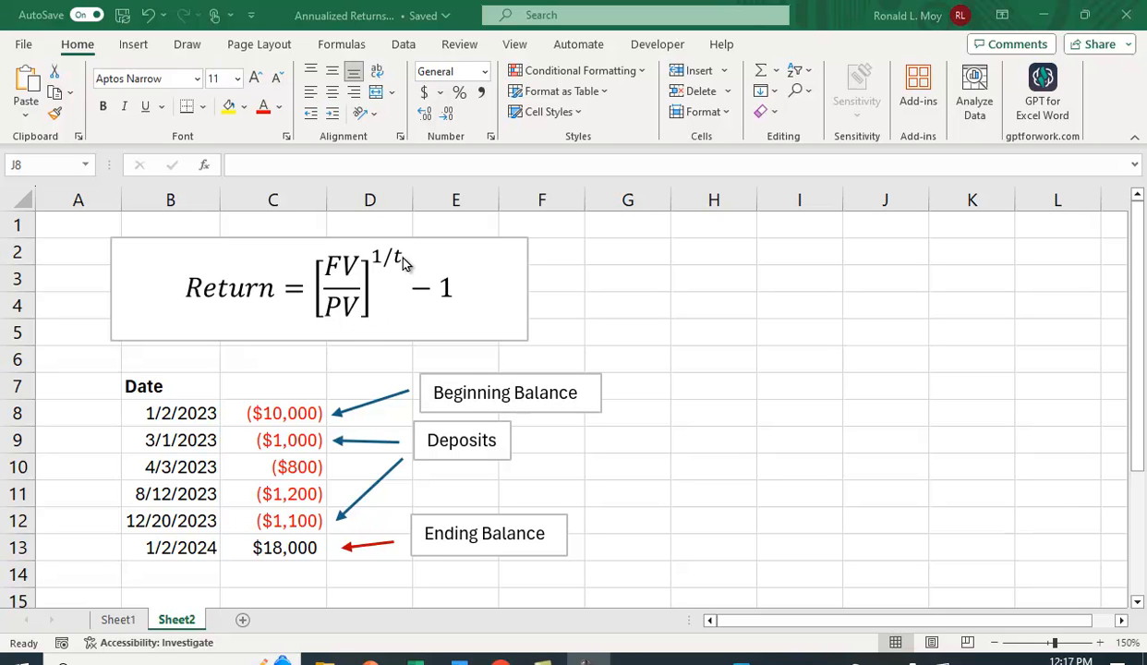
mouse_move(816, 350)
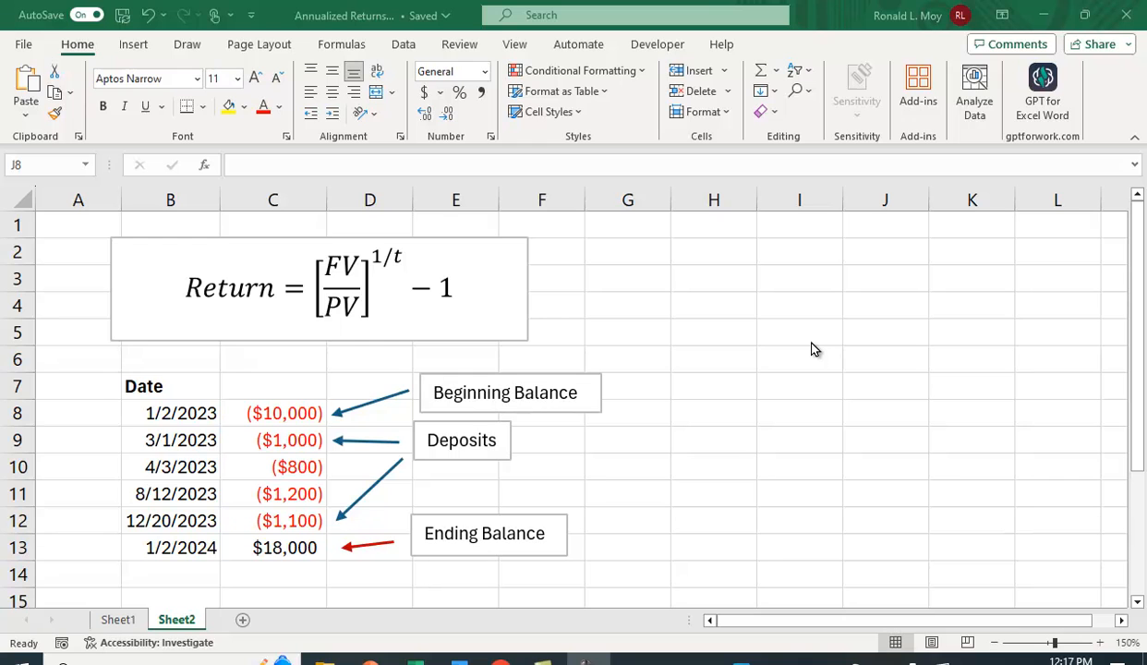
Enter the label 'Return' in cell B15 below the cash-flow table.
scroll(down, 3)
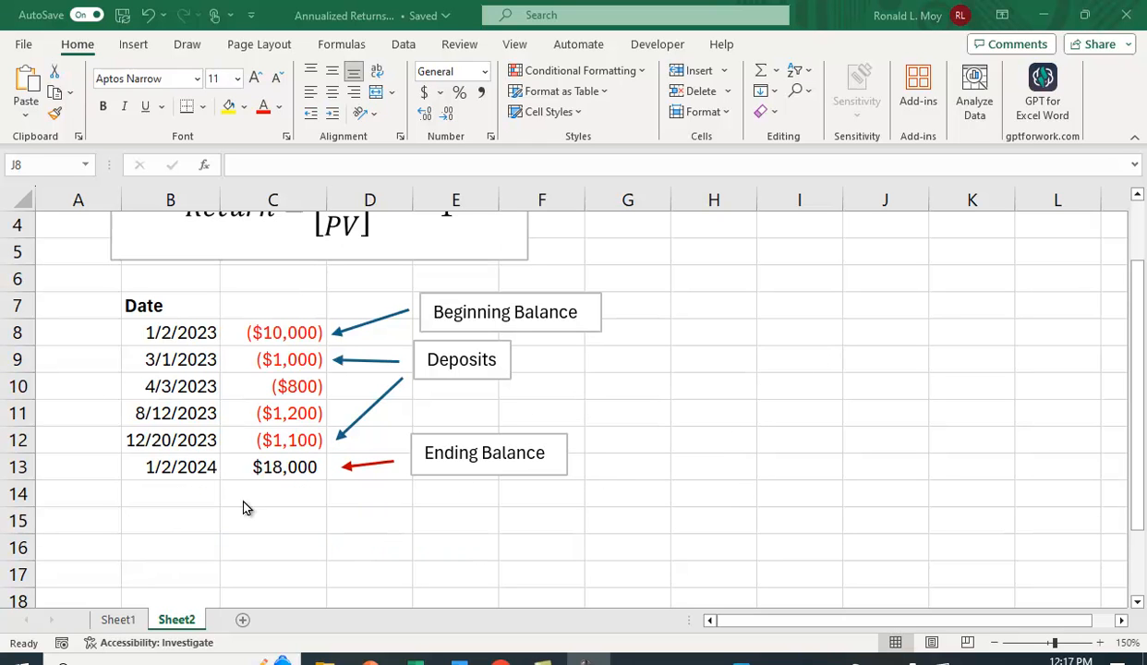
click(170, 521)
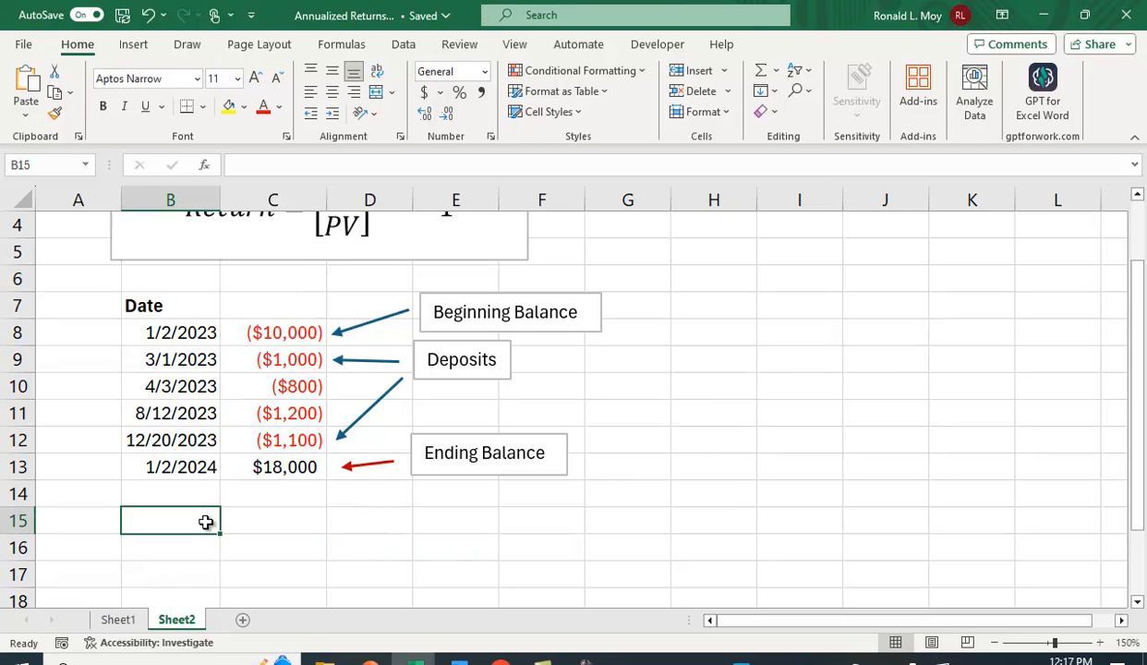
text(Re)
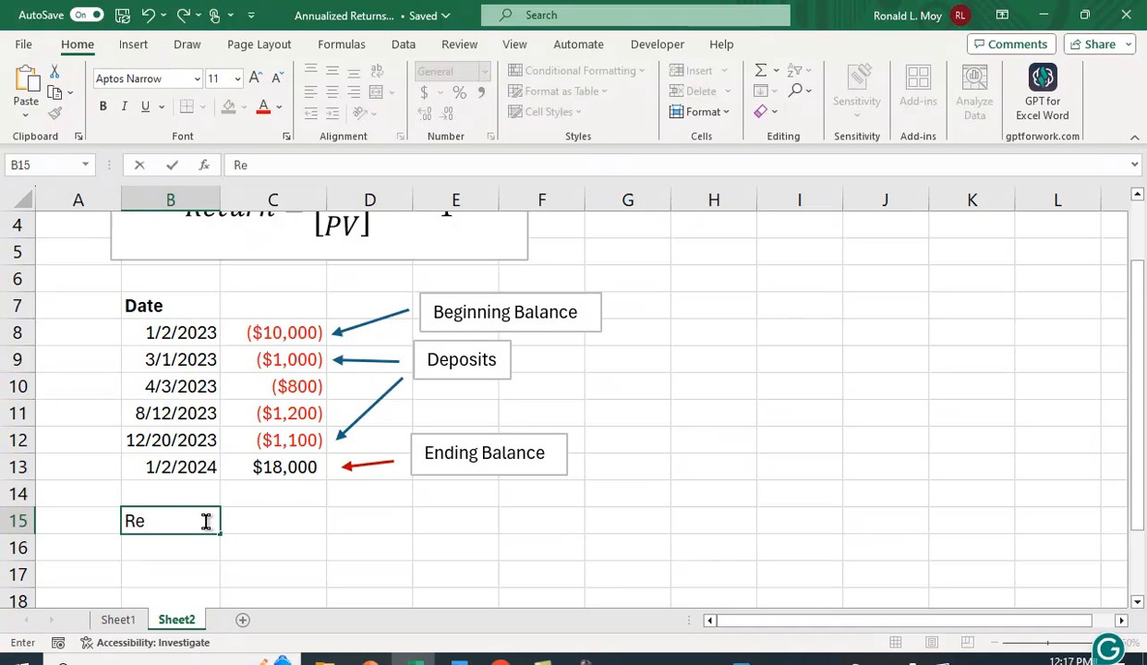
text(turn)
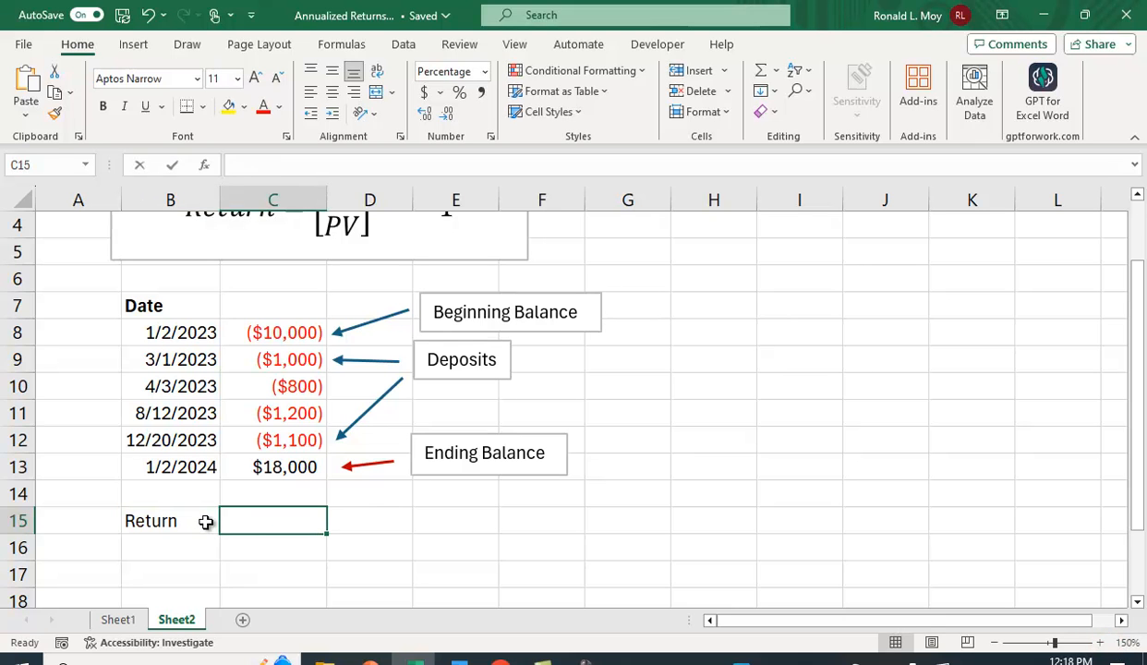
Enter =(C13/-C8)-1 in C15, dividing ending by beginning balance to show 80.00%.
text(=)
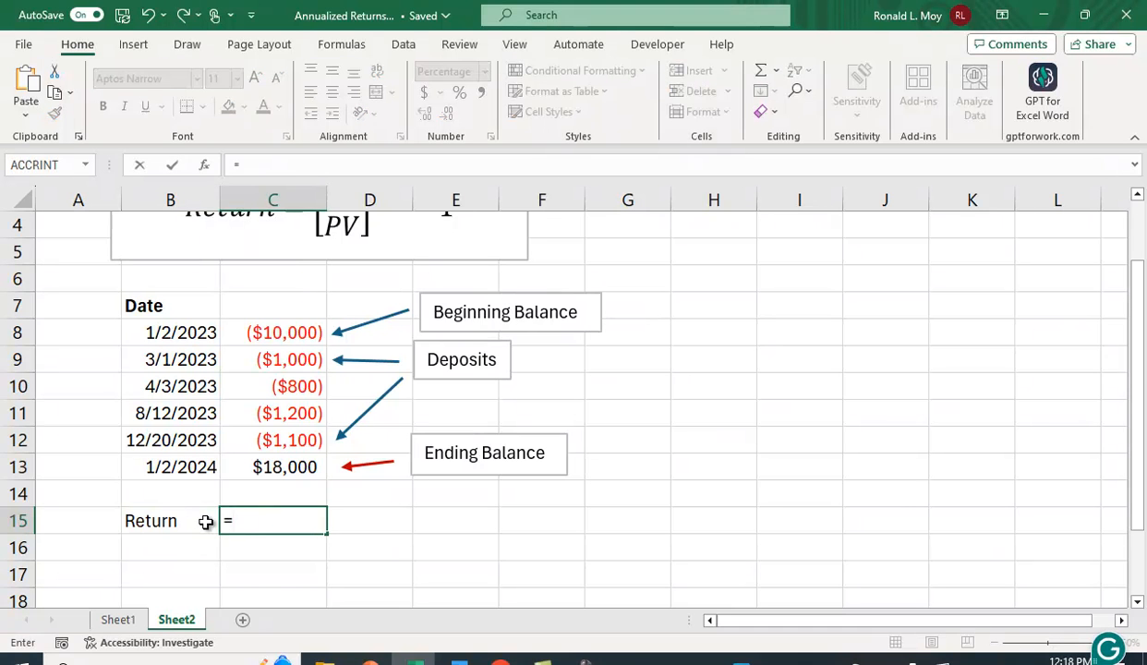
text(()
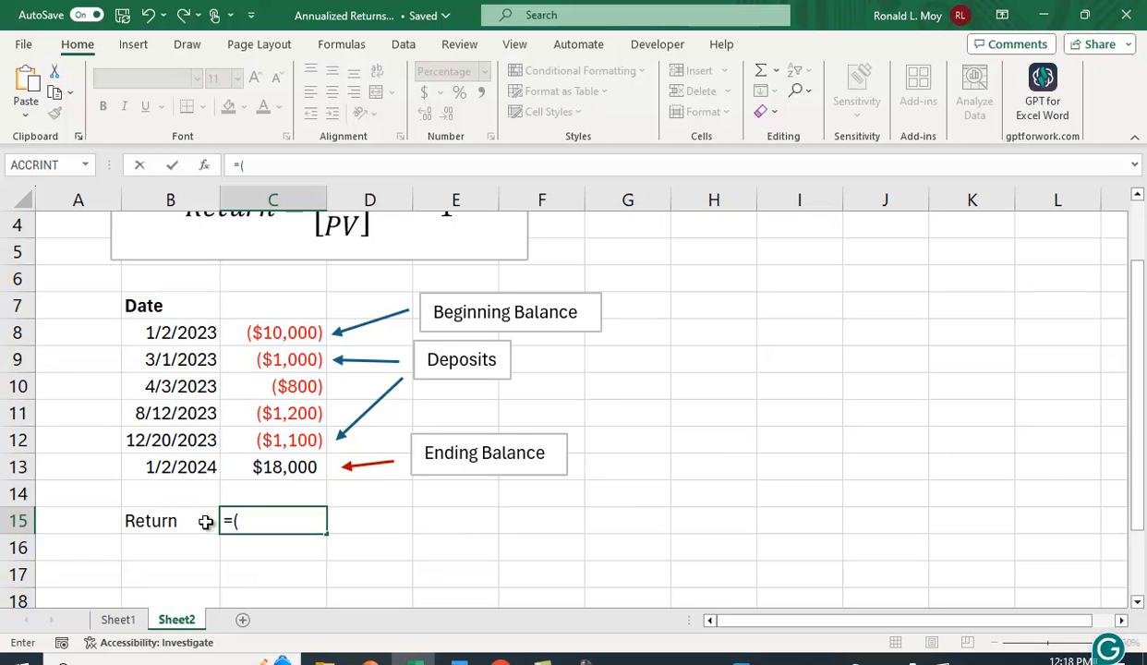
mouse_move(296, 471)
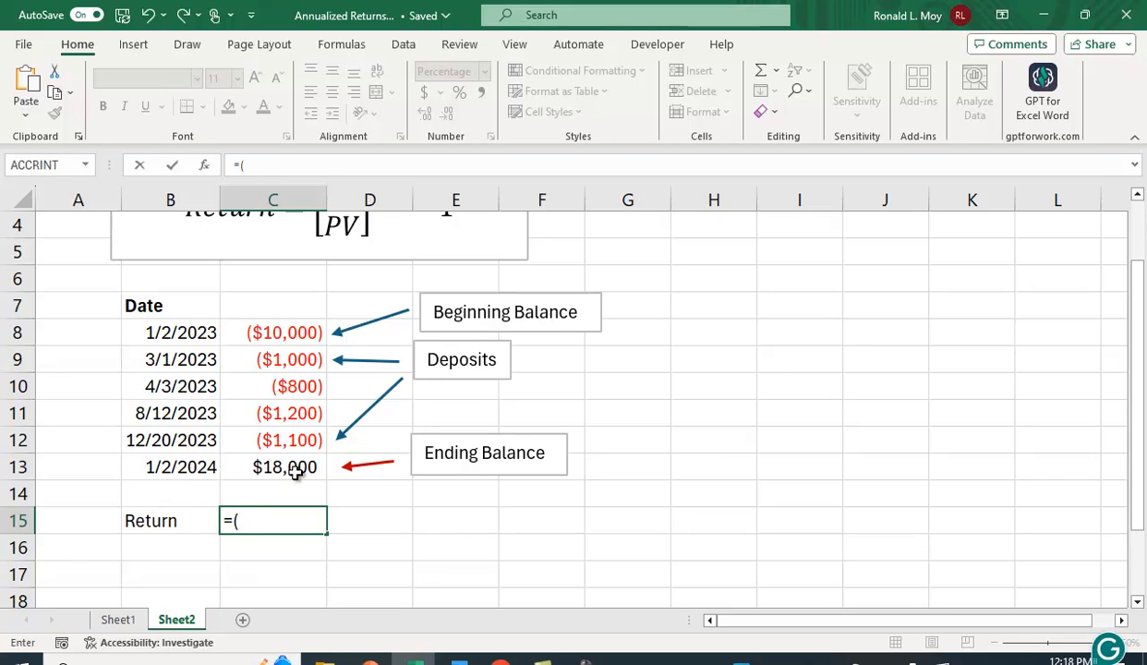
click(284, 466)
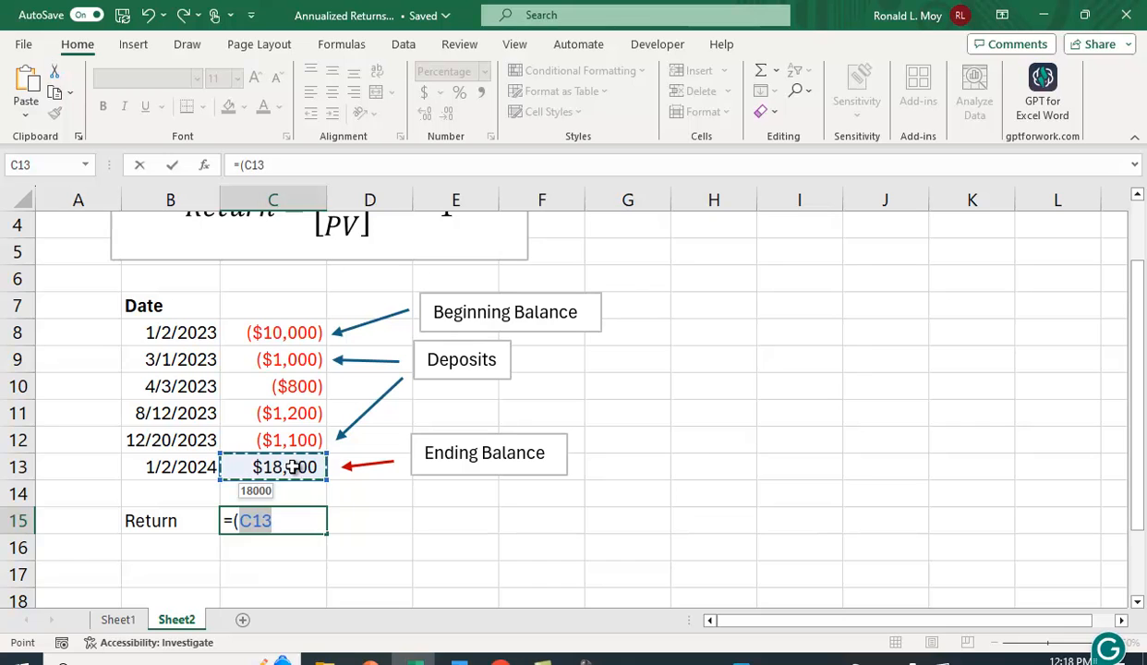
text(/)
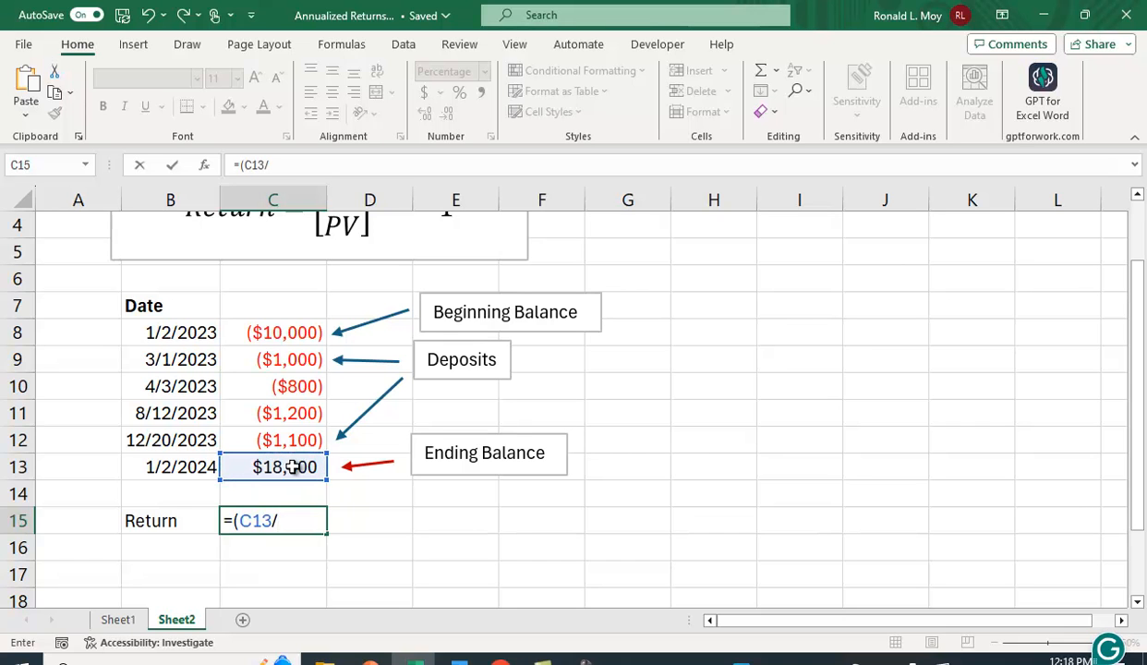
text(-)
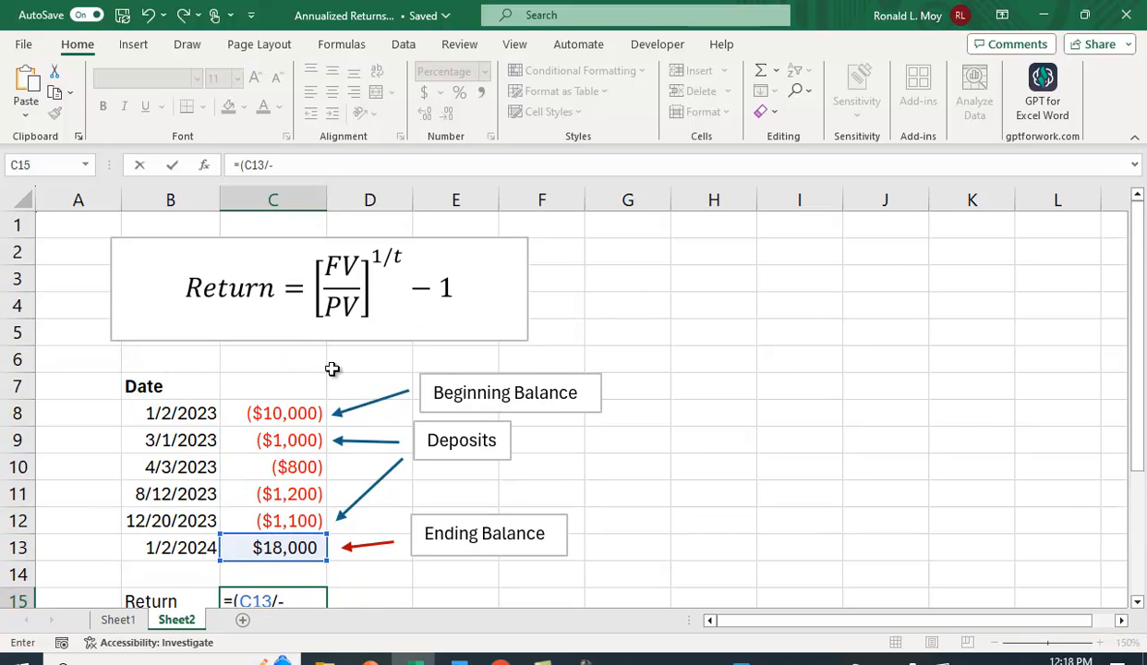
click(274, 414)
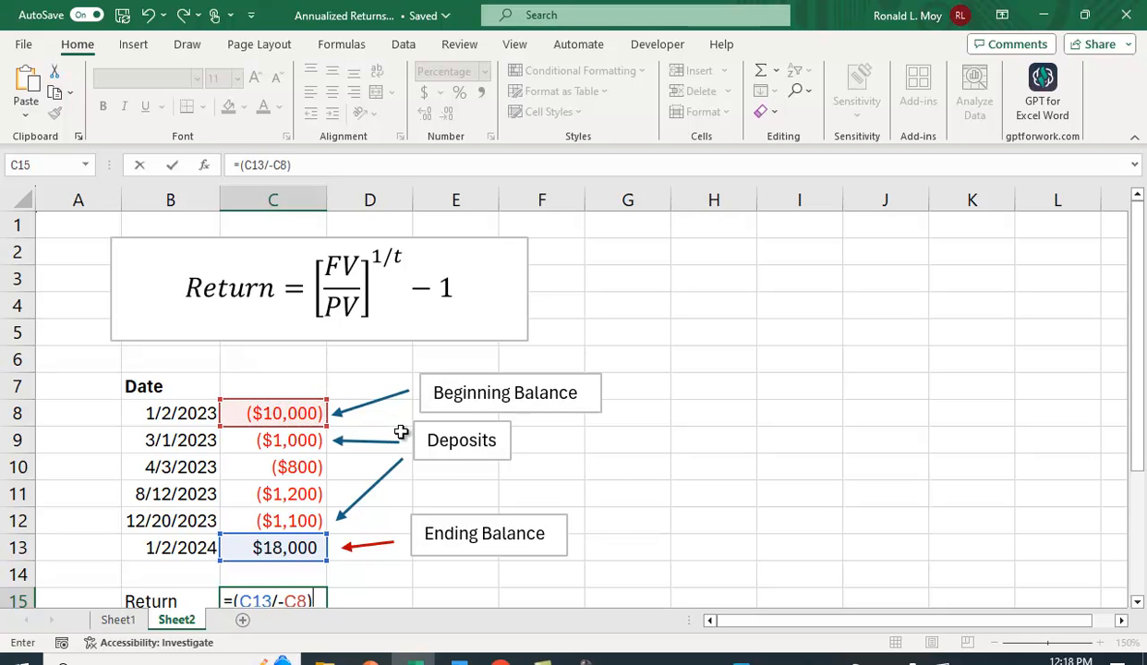
mouse_move(683, 410)
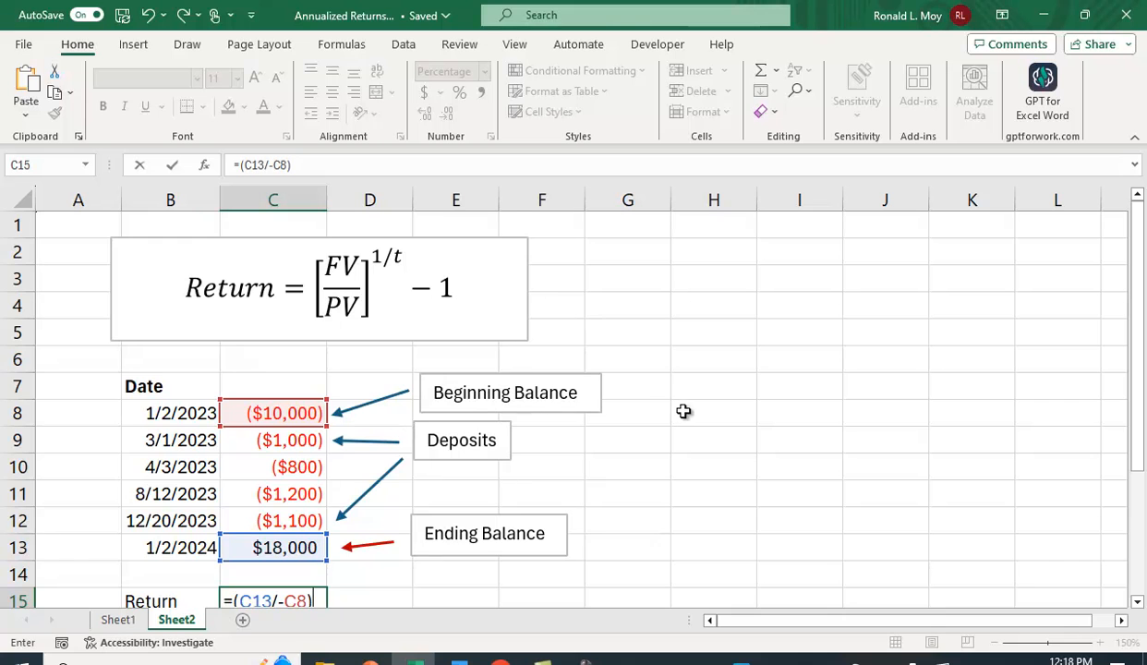
mouse_move(479, 292)
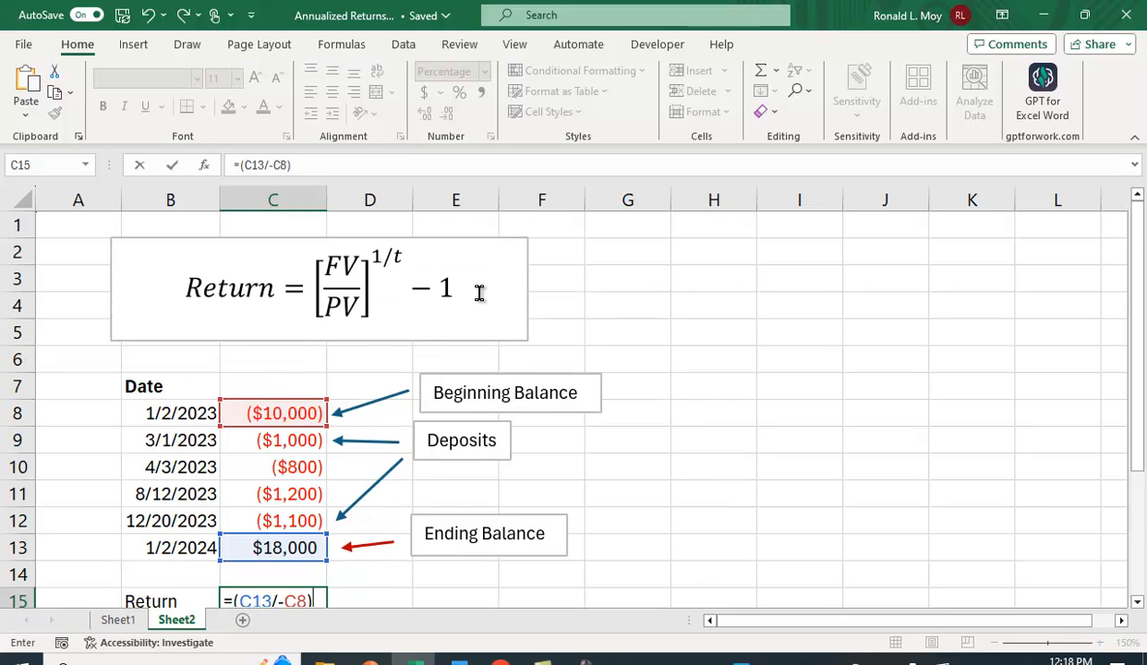
scroll(down, 3)
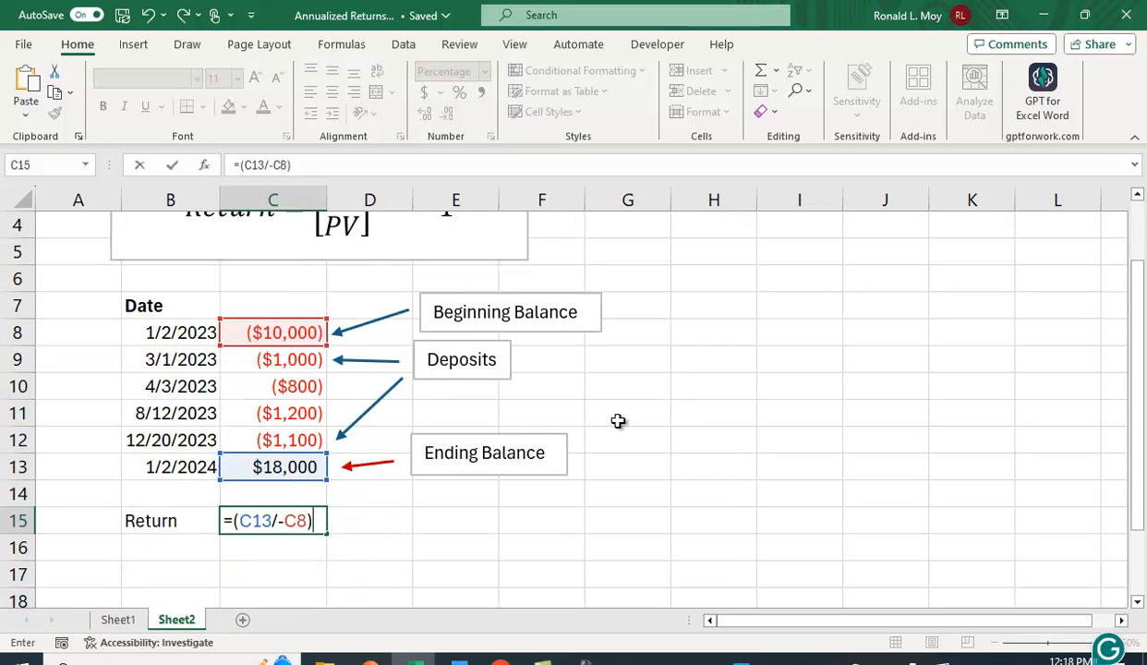
text(-1)
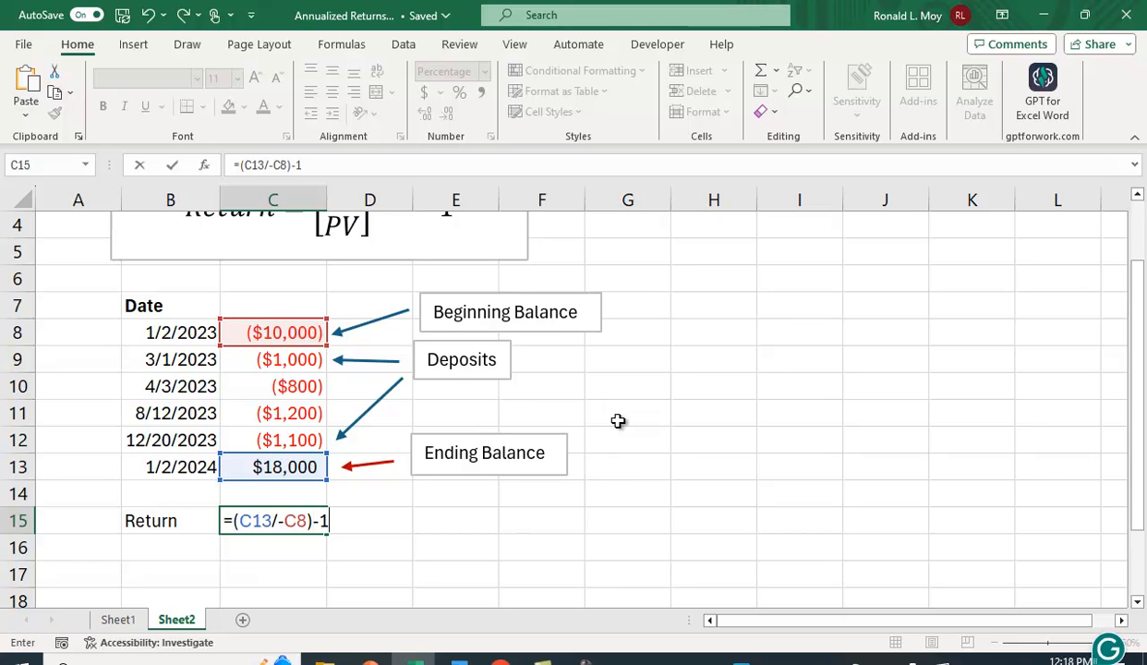
key(Return)
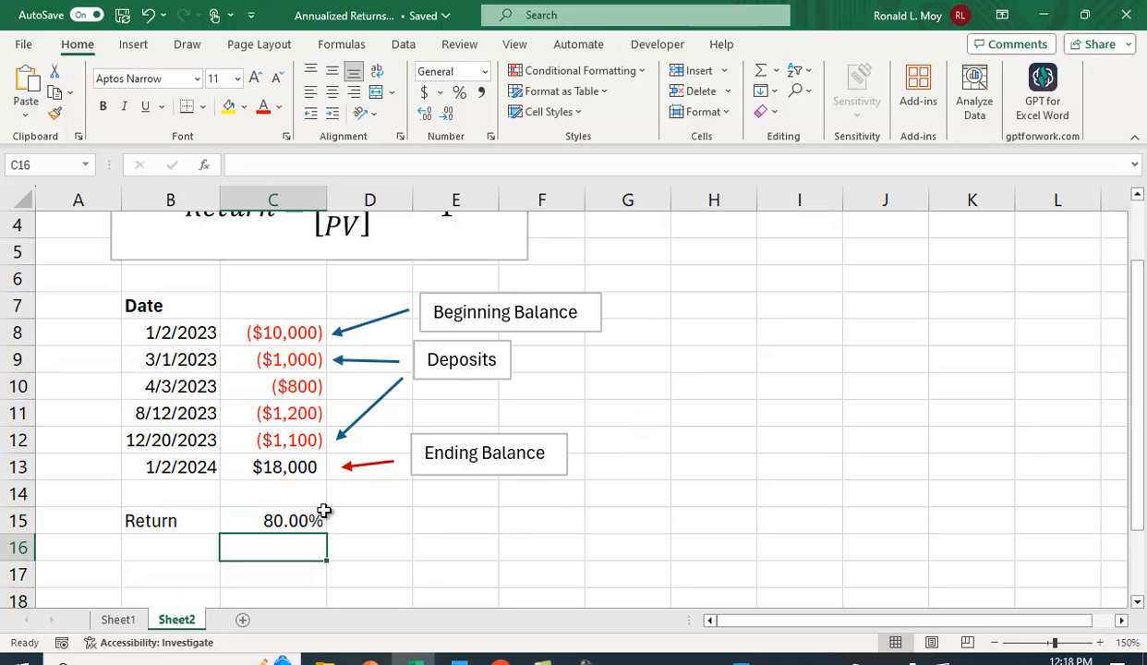
mouse_move(789, 588)
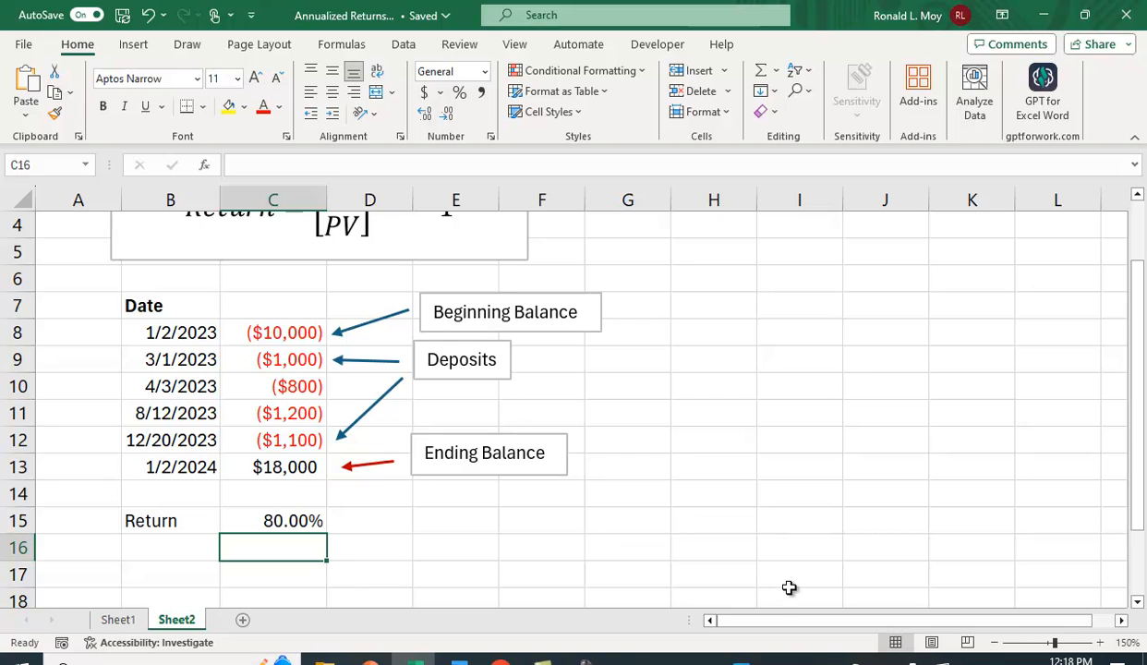
mouse_move(454, 499)
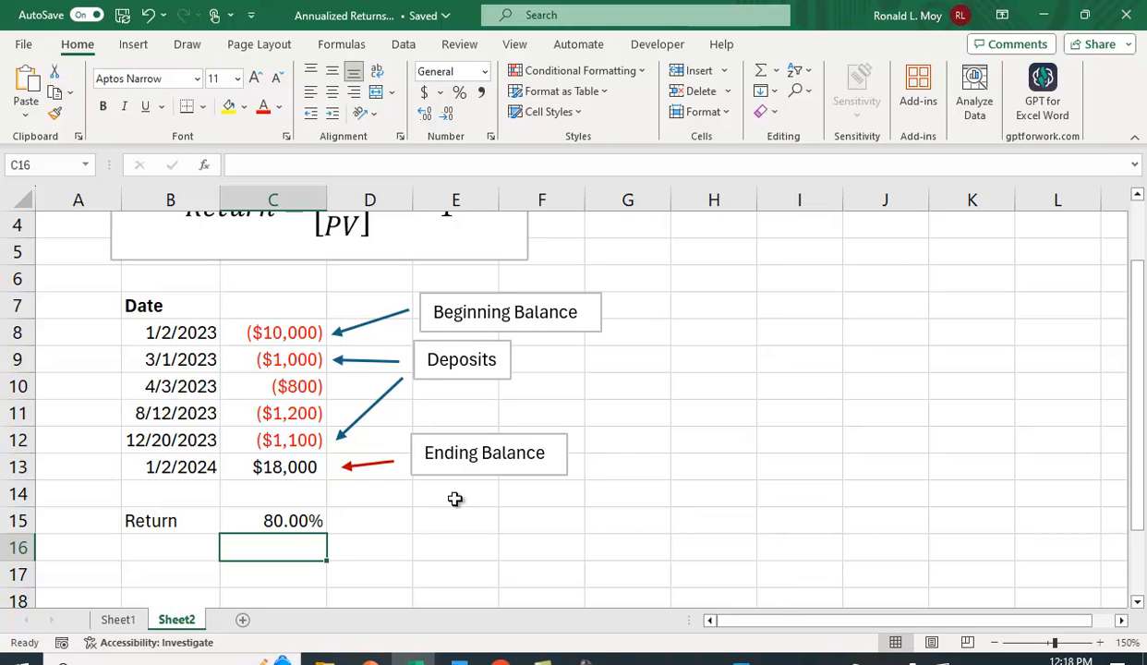
mouse_move(880, 517)
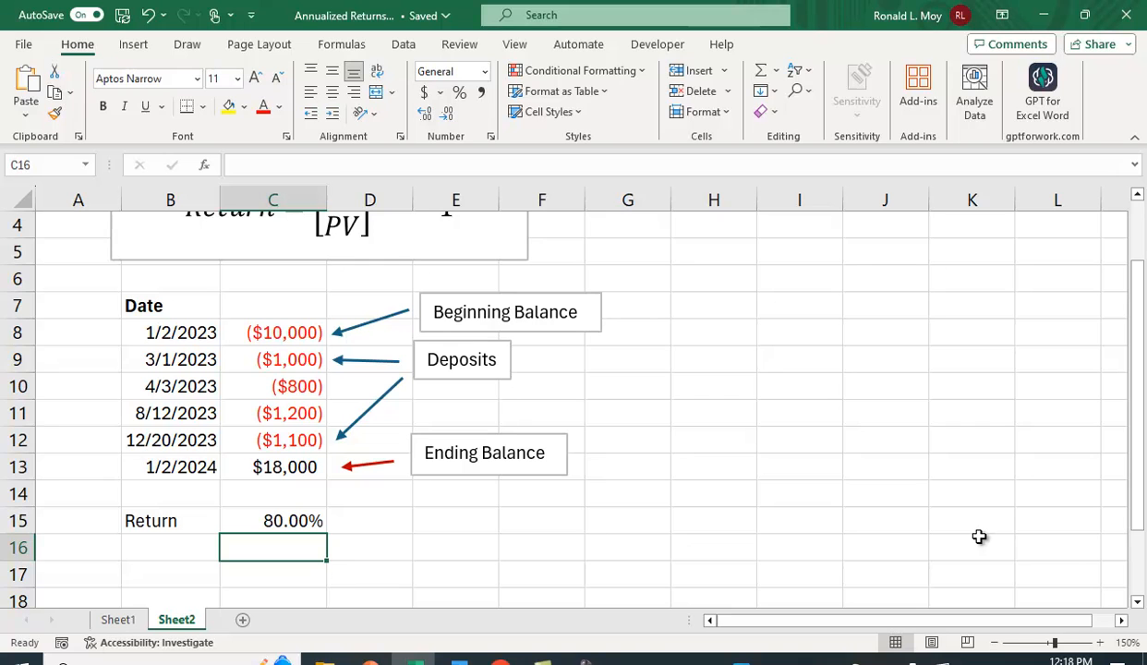
mouse_move(199, 371)
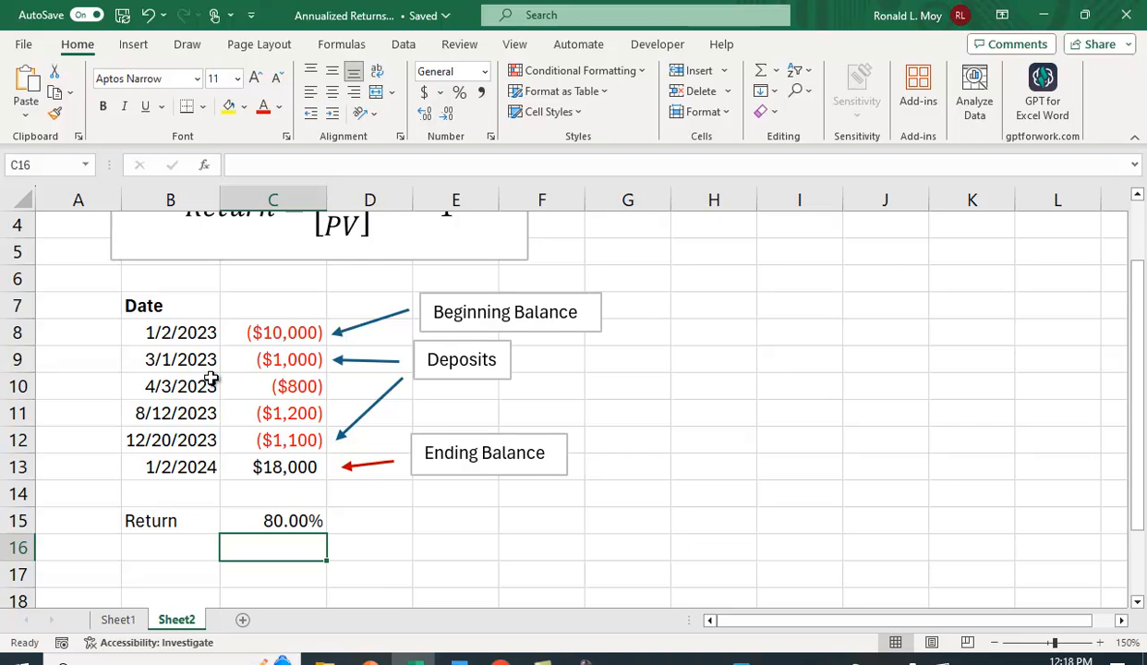
mouse_move(166, 414)
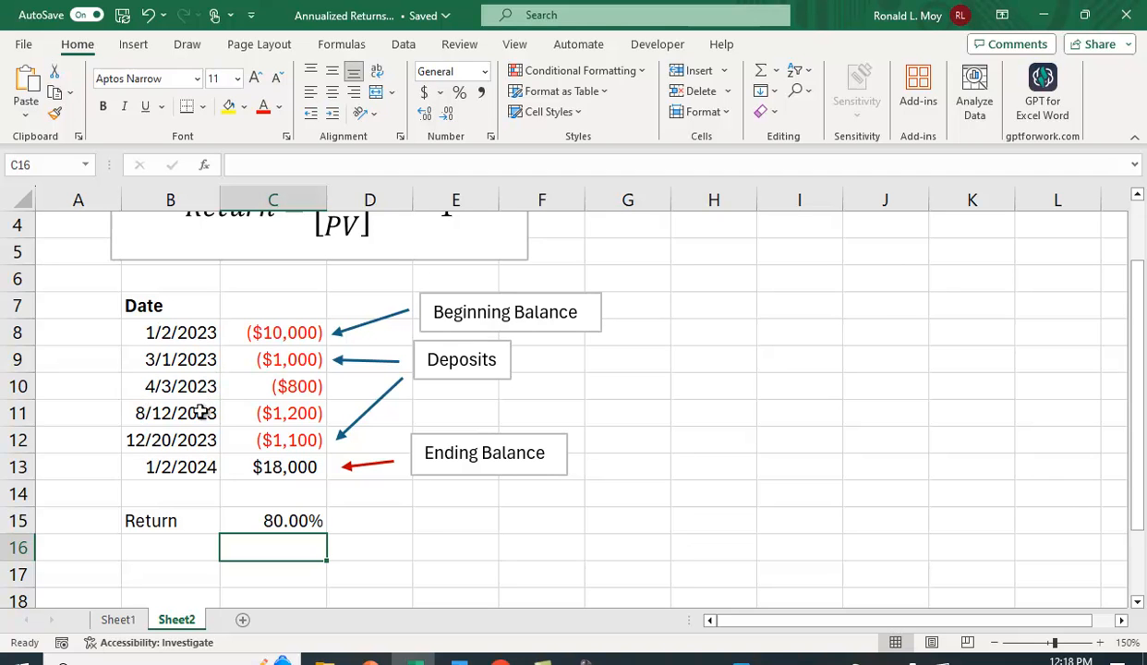
mouse_move(119, 436)
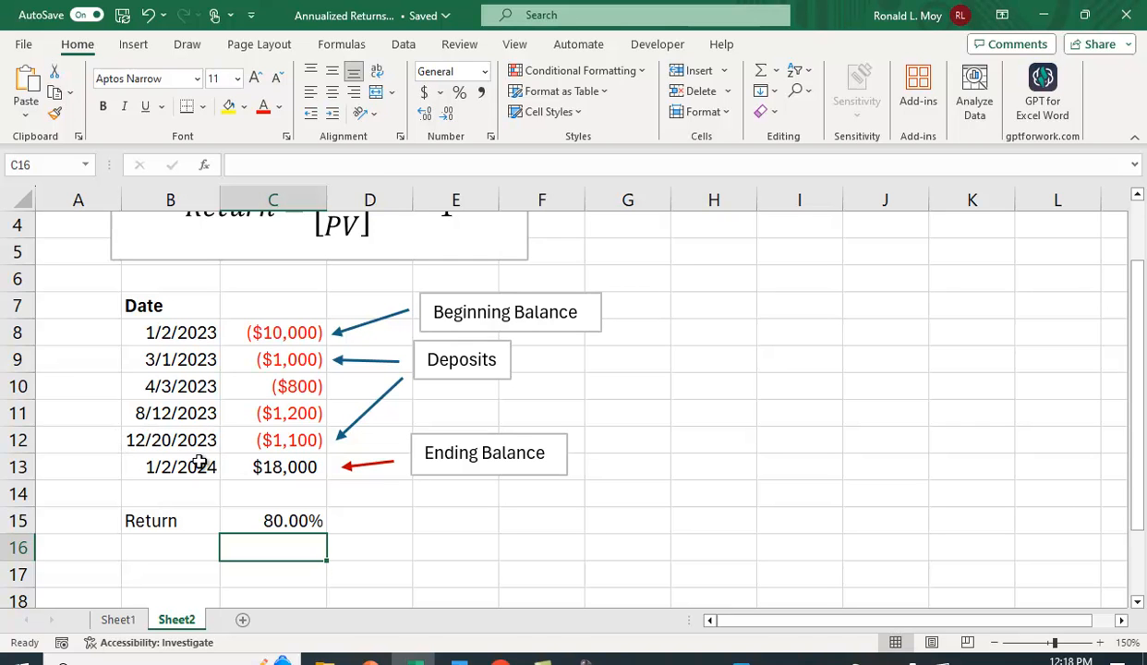
mouse_move(284, 383)
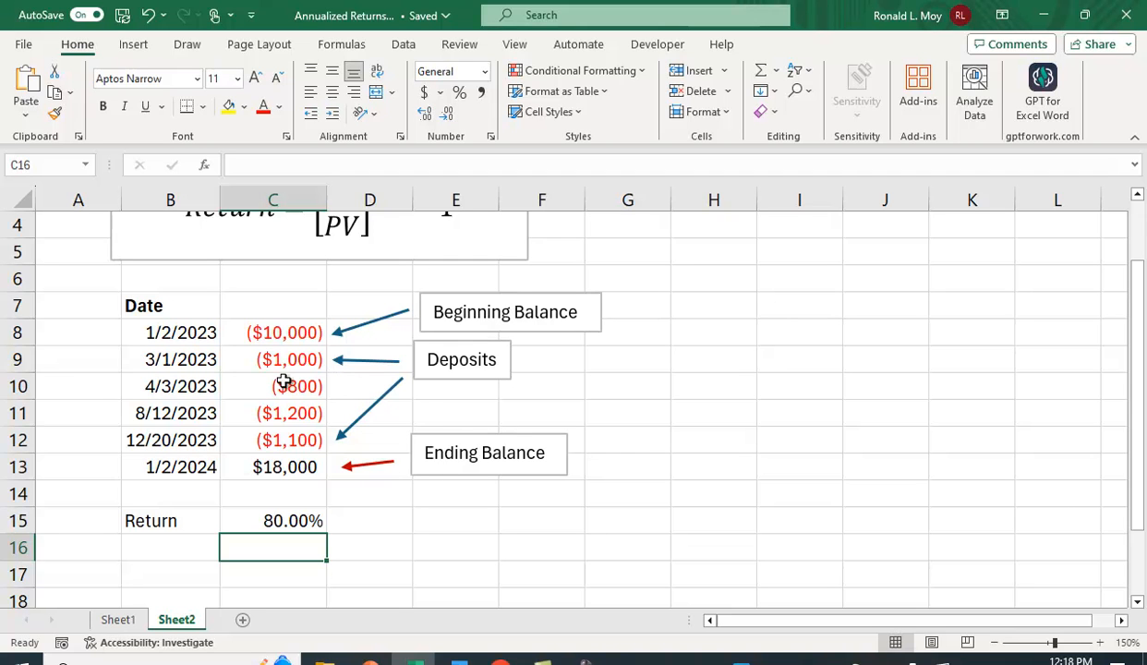
mouse_move(792, 485)
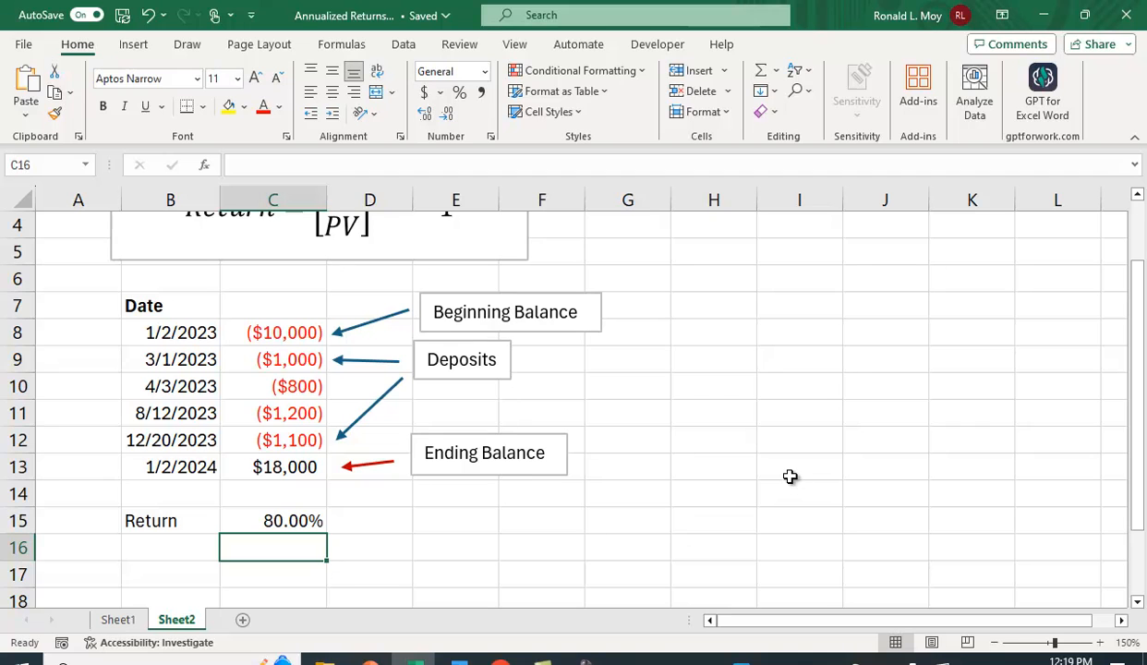
mouse_move(827, 469)
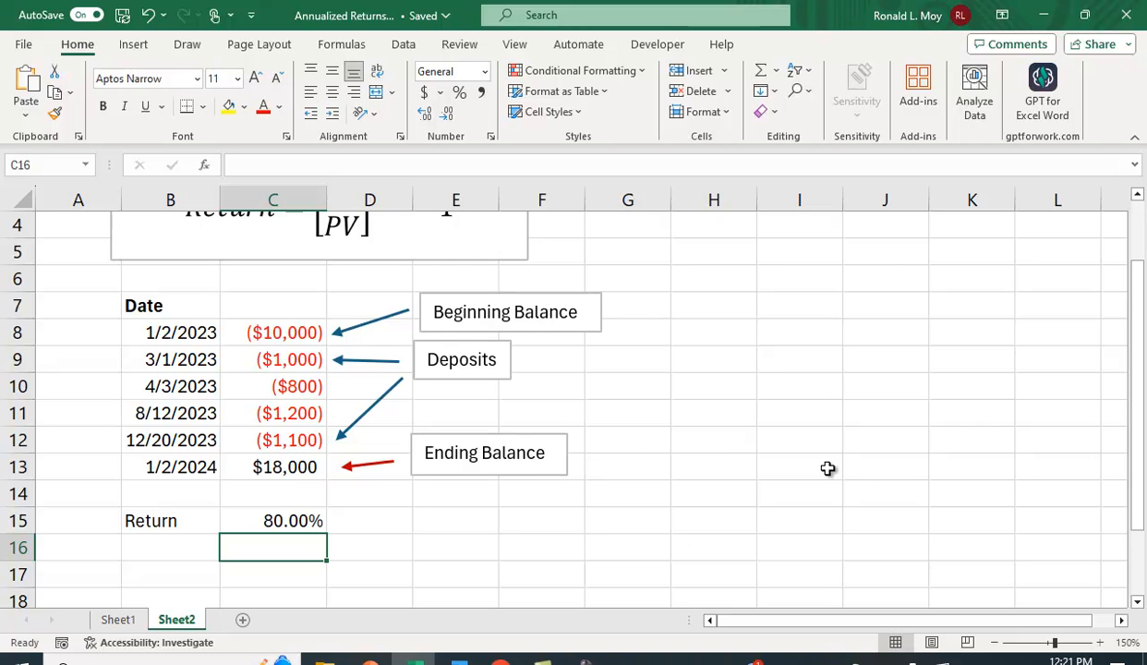
mouse_move(295, 466)
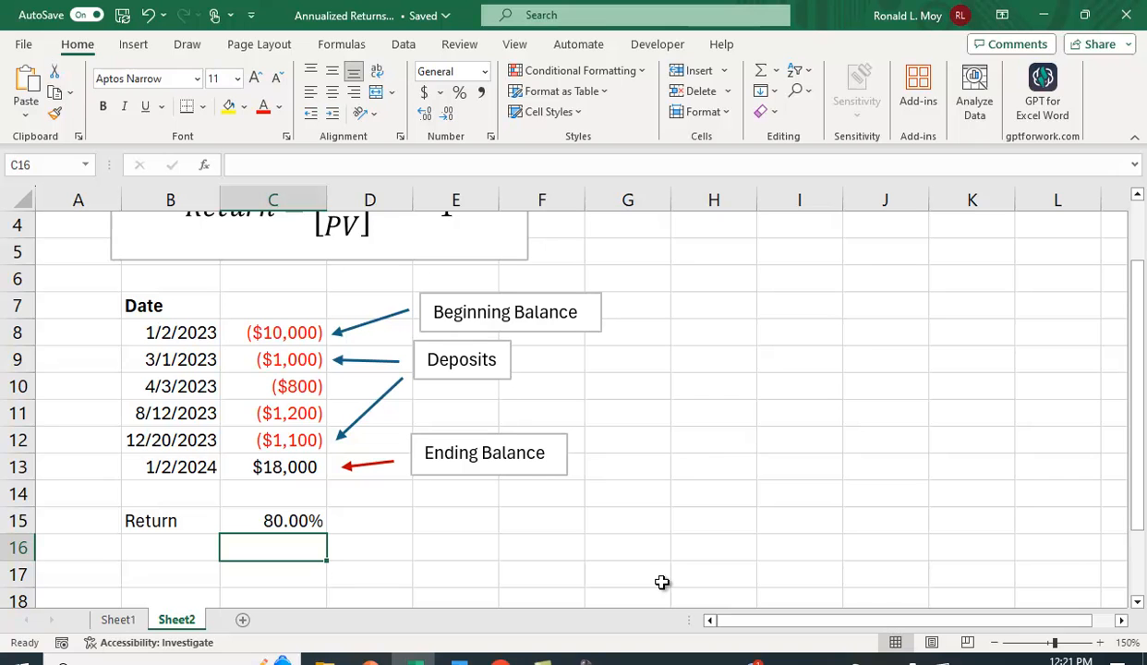
Enter the label 'XIRR' in cell B16 beneath the Return row.
click(170, 546)
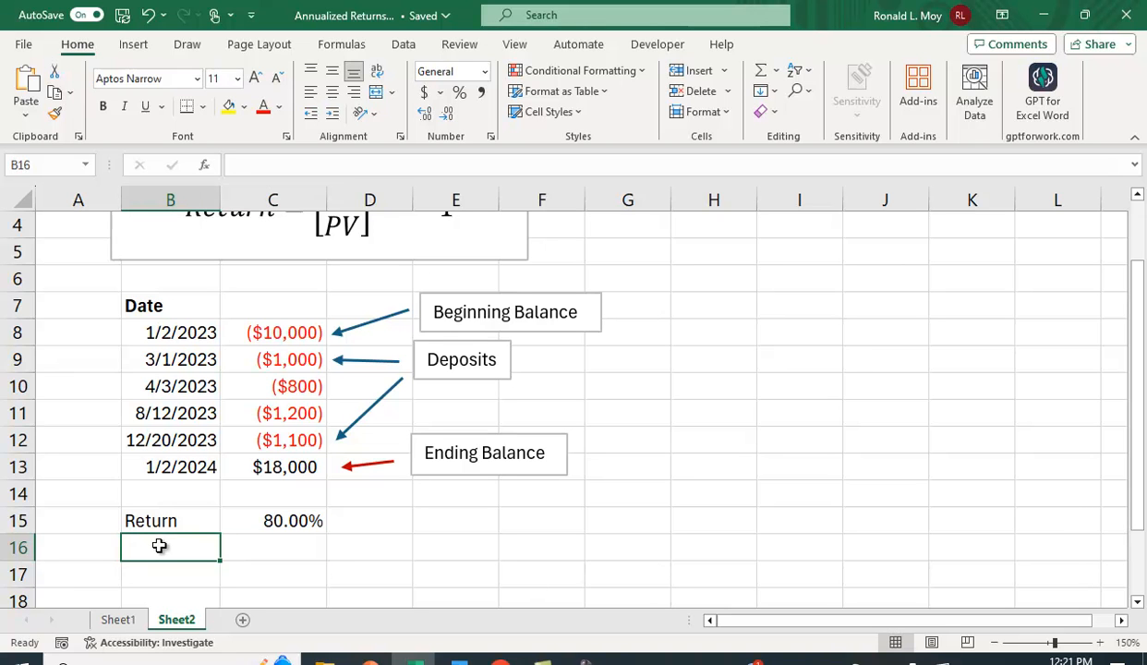
text(XI)
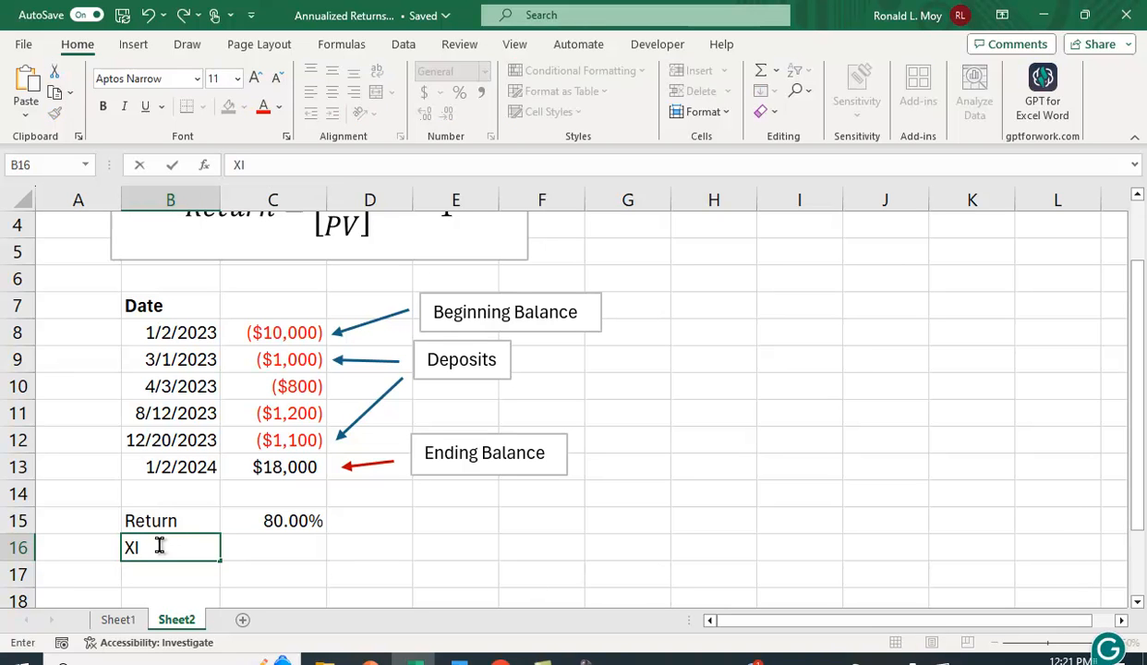
text(RR)
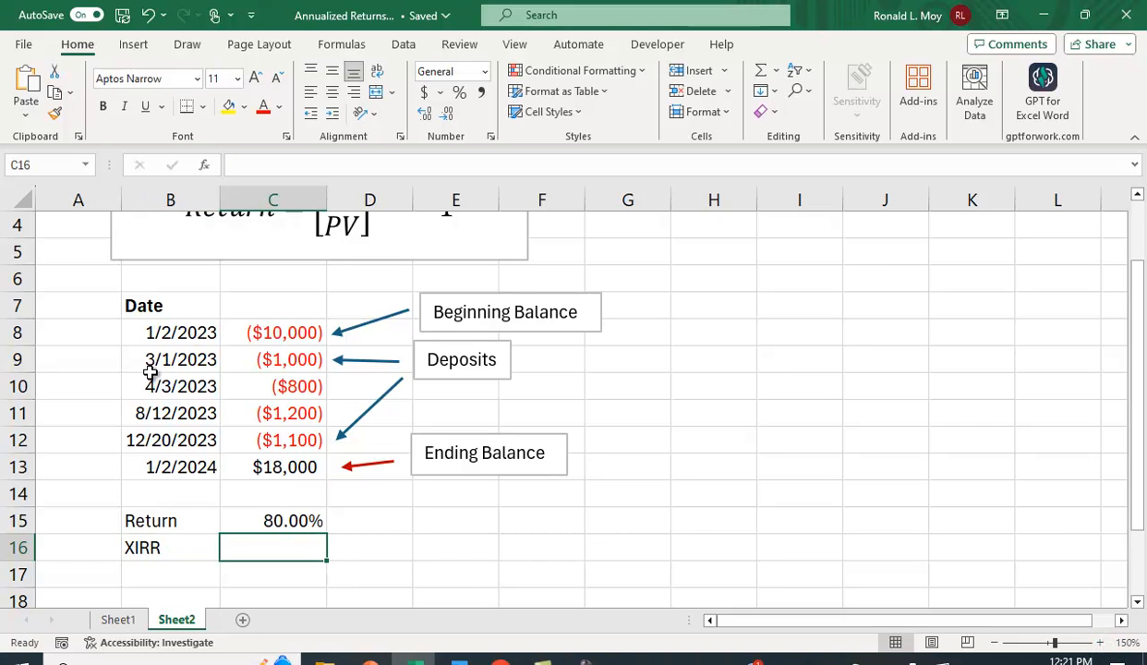
mouse_move(423, 527)
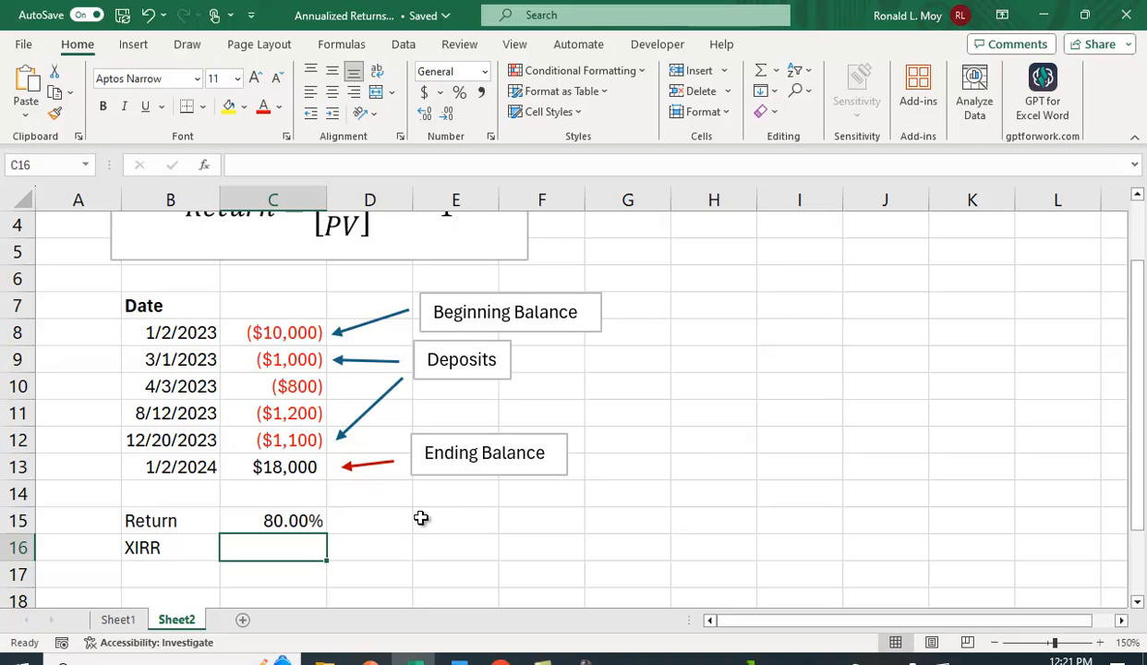
Enter =XIRR(C8:C13,B8:B13) in C16, returning 0.32871643.
text(=)
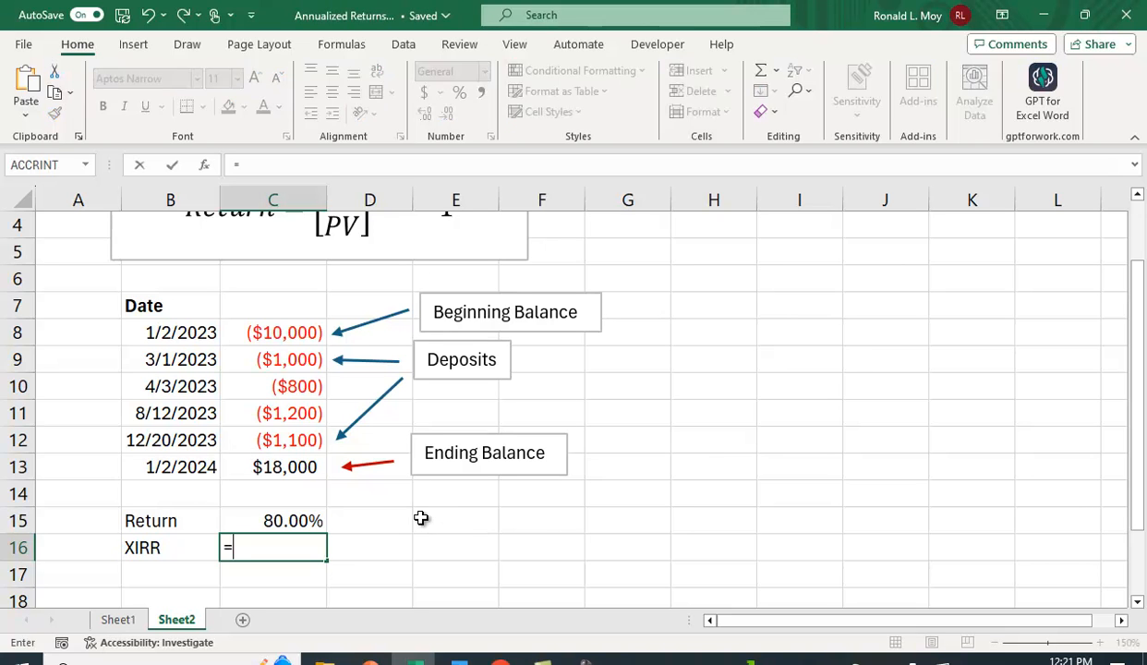
text(xi)
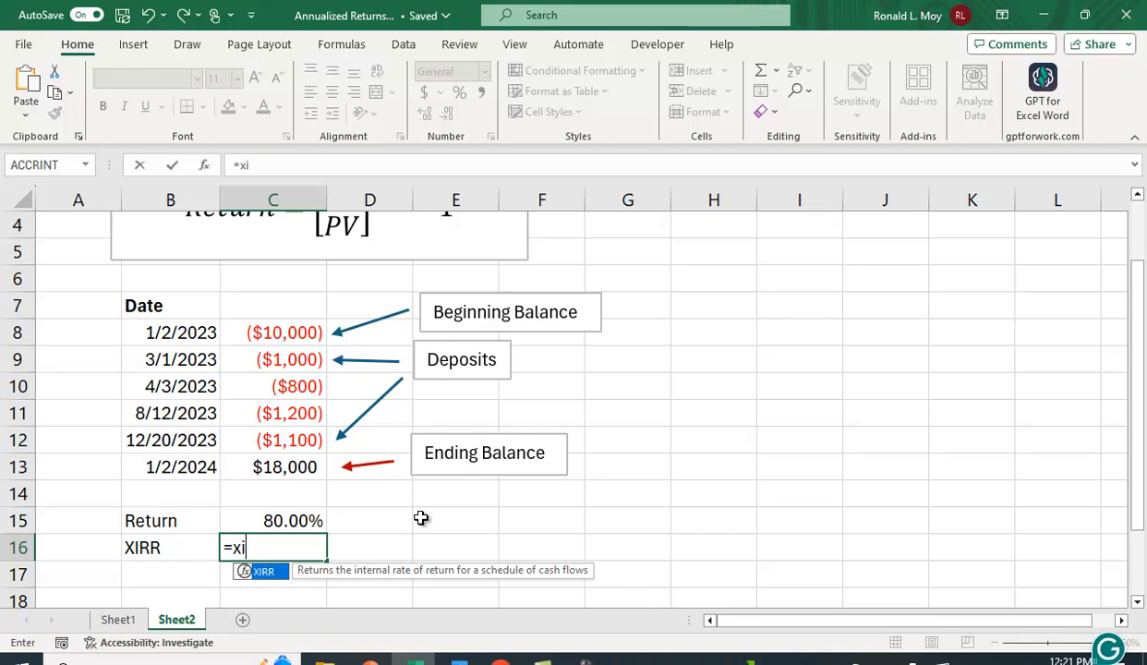
text(rr()
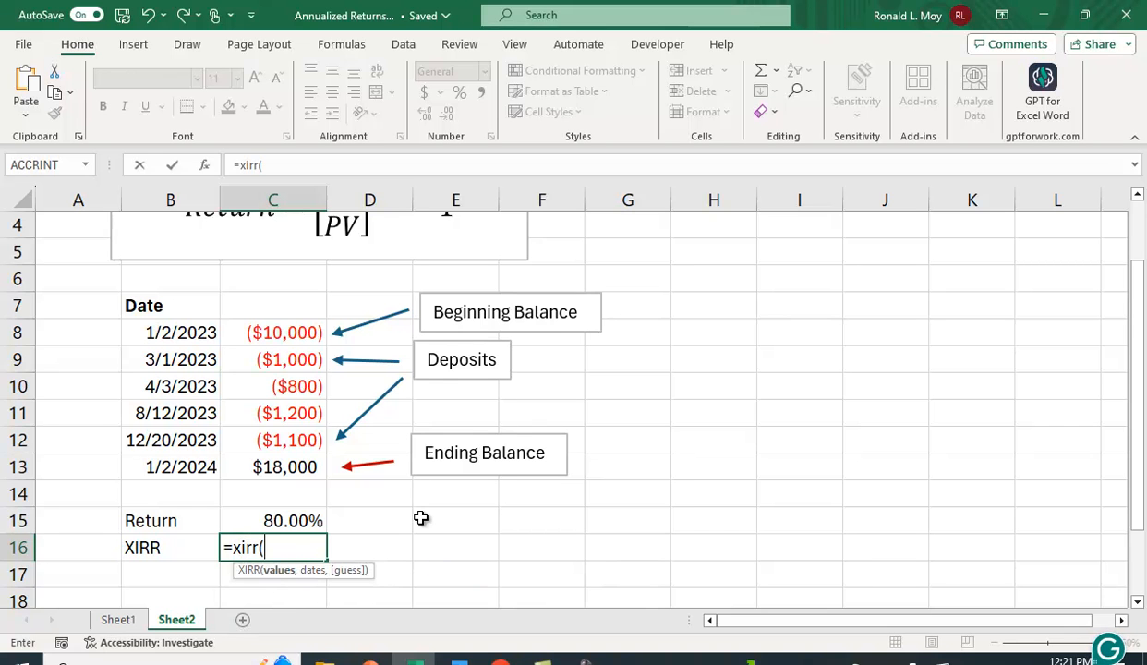
mouse_move(360, 449)
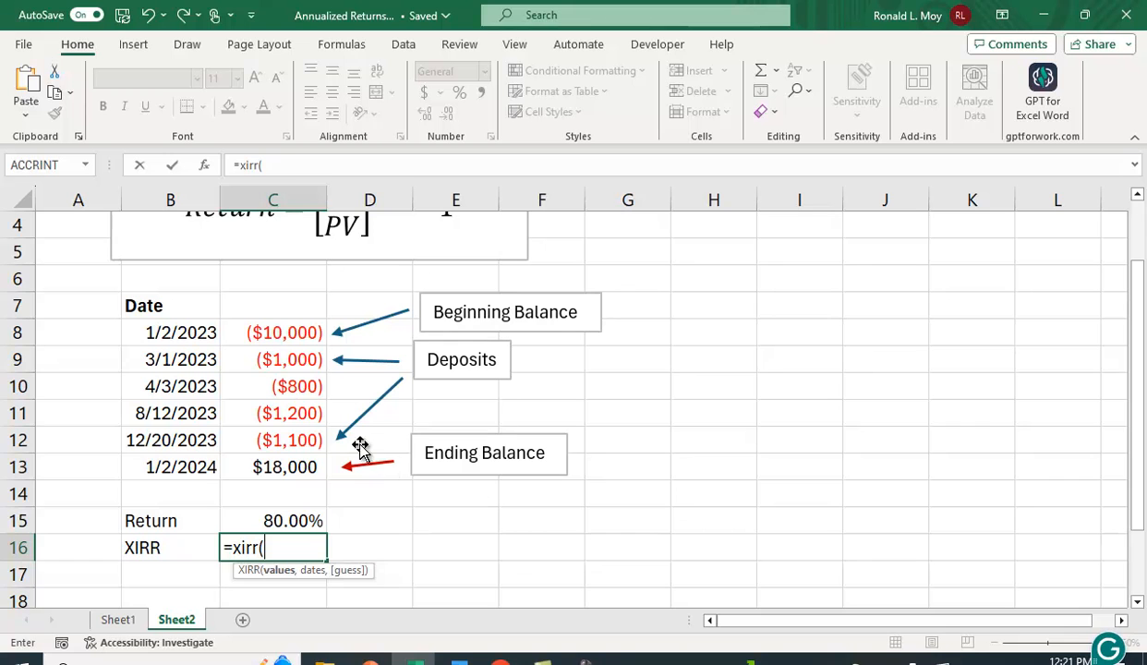
drag(284, 333, 285, 359)
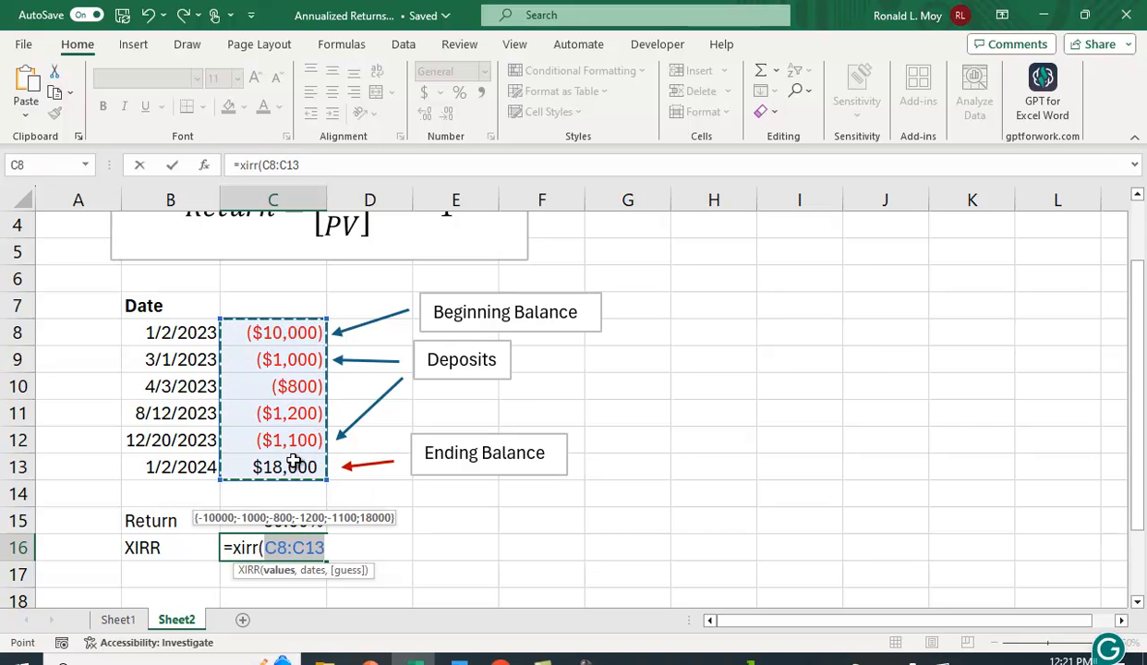
text(,)
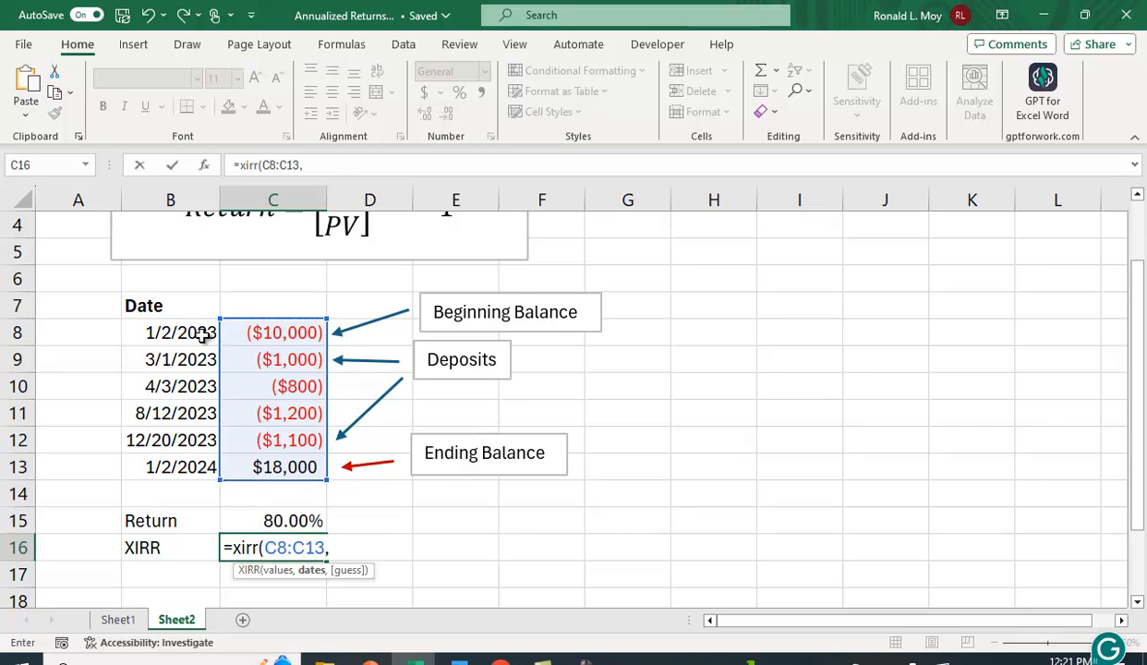
drag(170, 333, 170, 414)
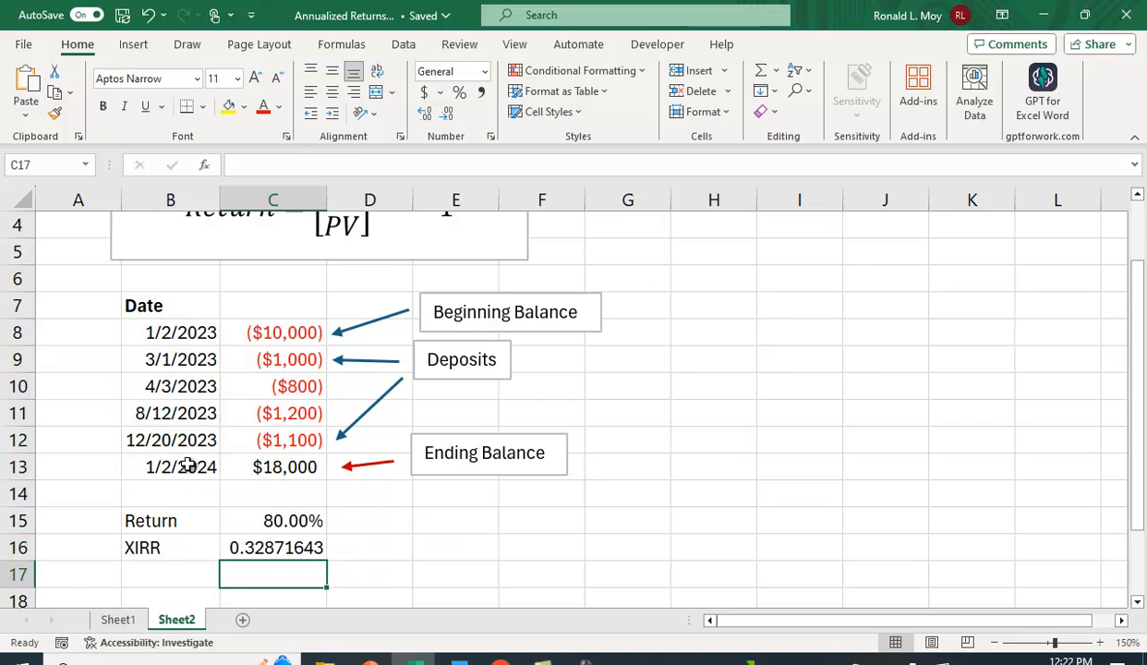
Format the XIRR result in C16 as a two-decimal percentage, 32.87%.
click(274, 547)
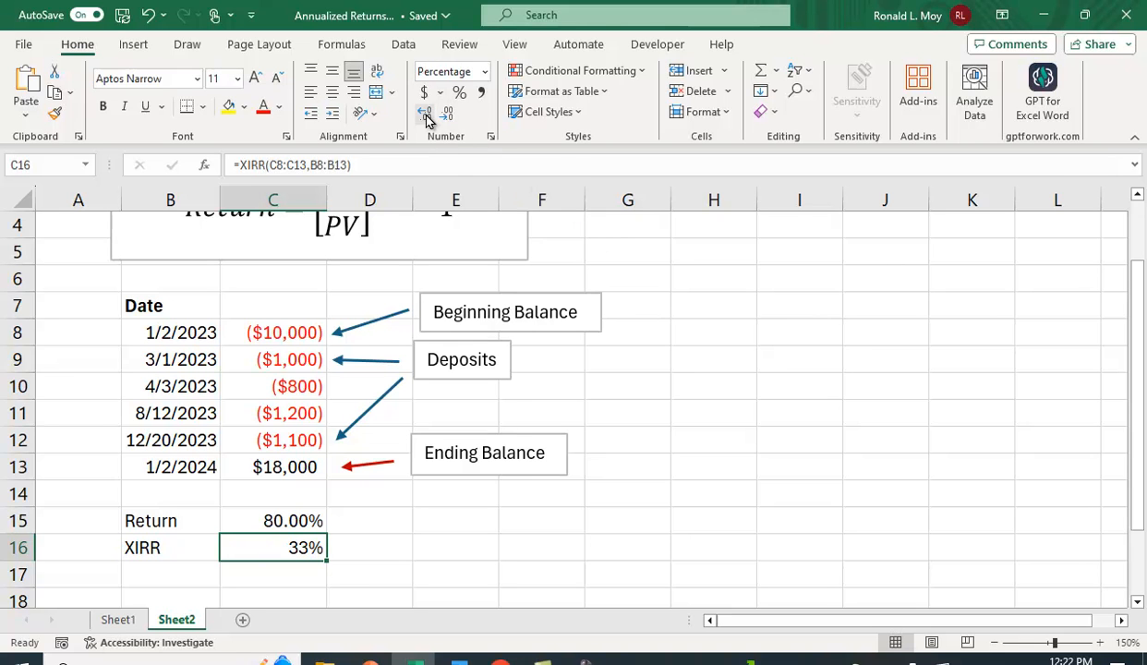
click(447, 113)
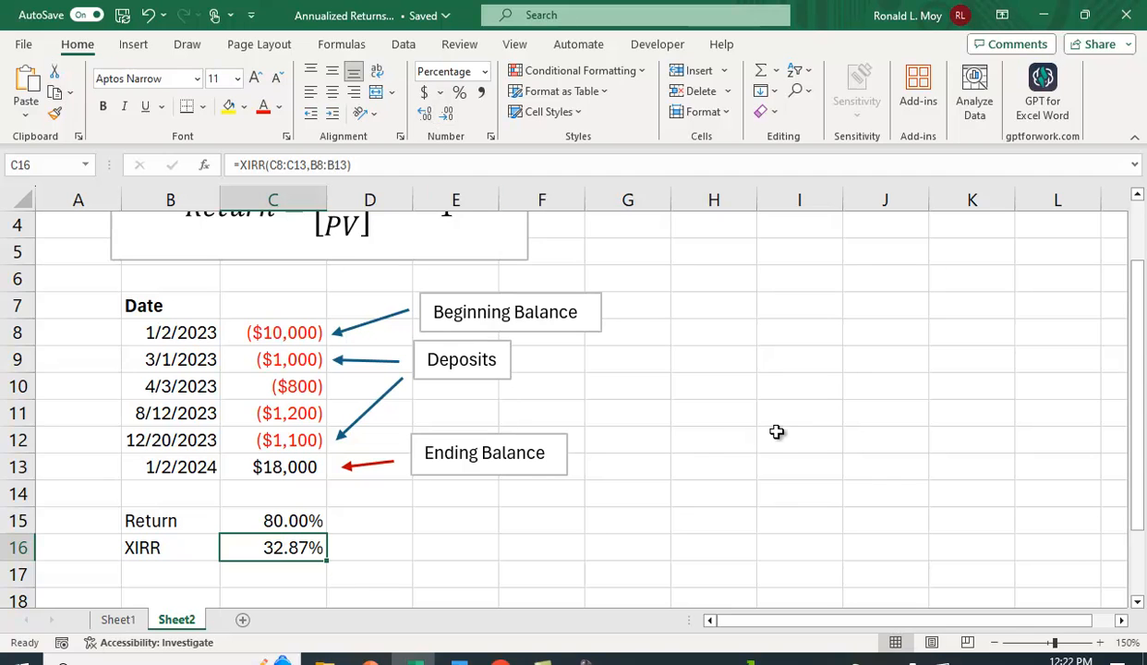
mouse_move(543, 604)
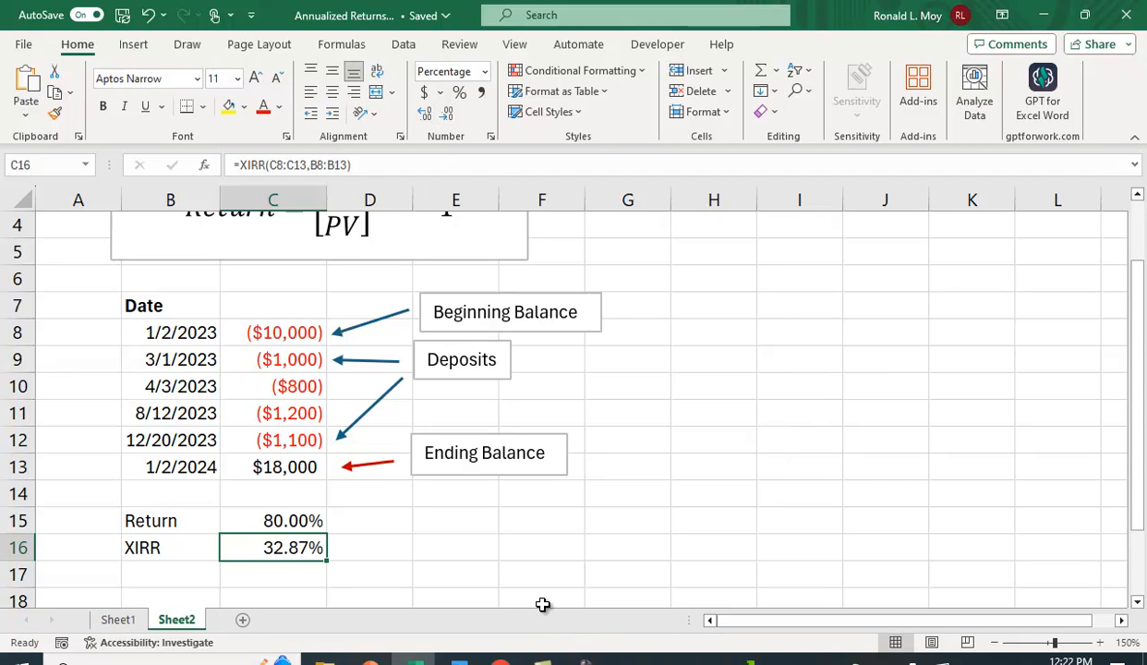
mouse_move(459, 619)
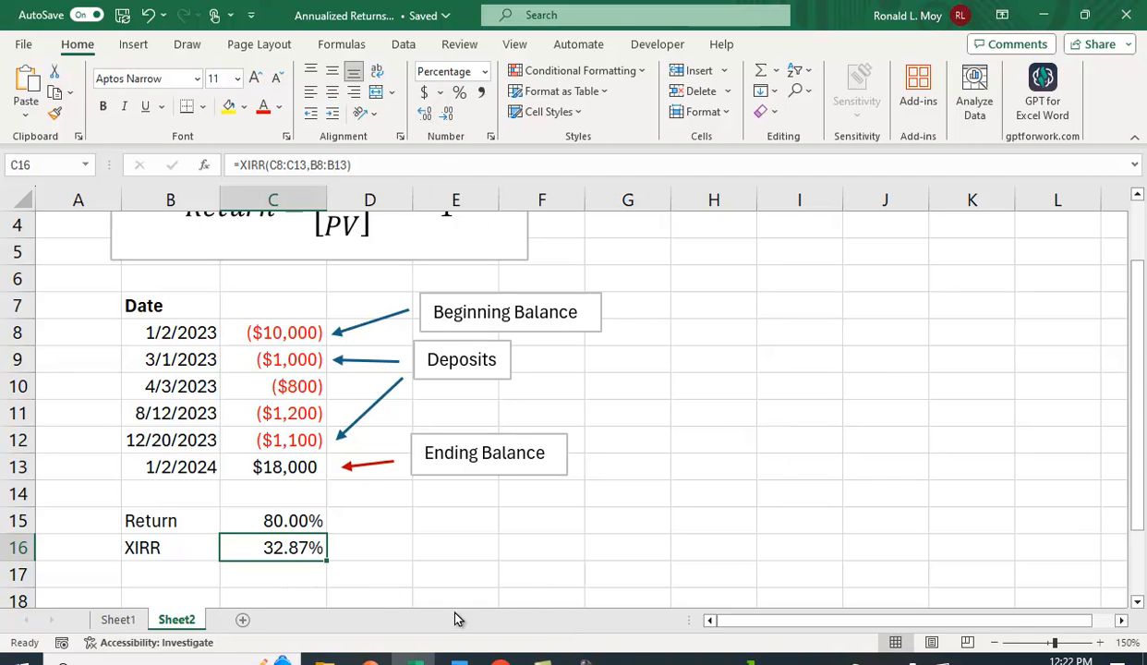
mouse_move(850, 534)
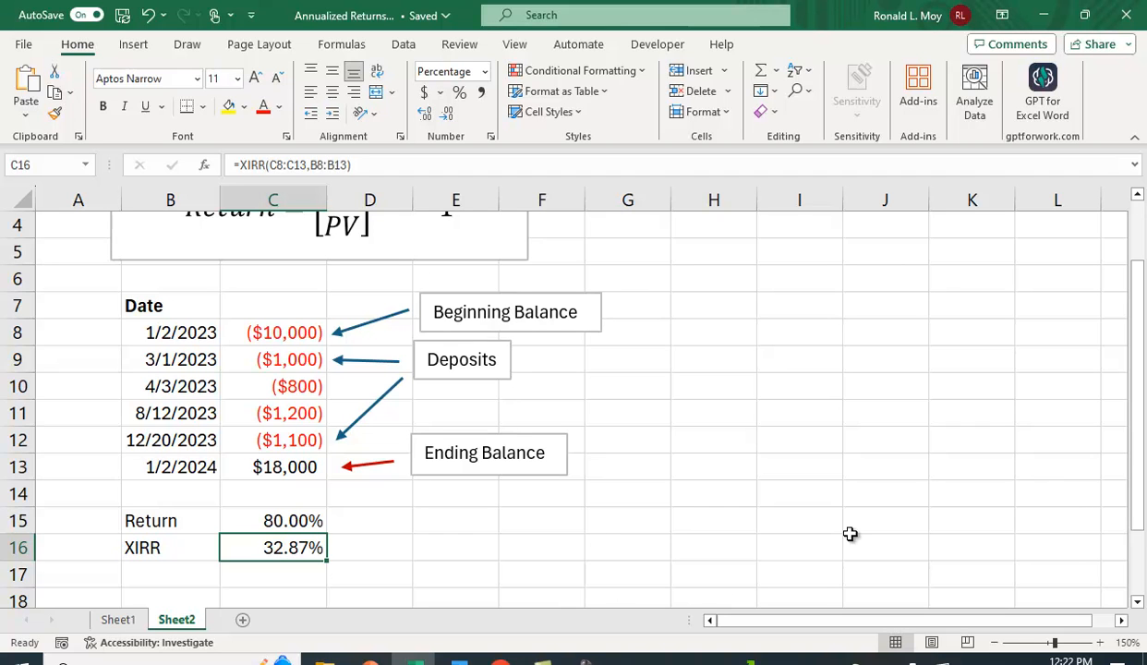
mouse_move(391, 386)
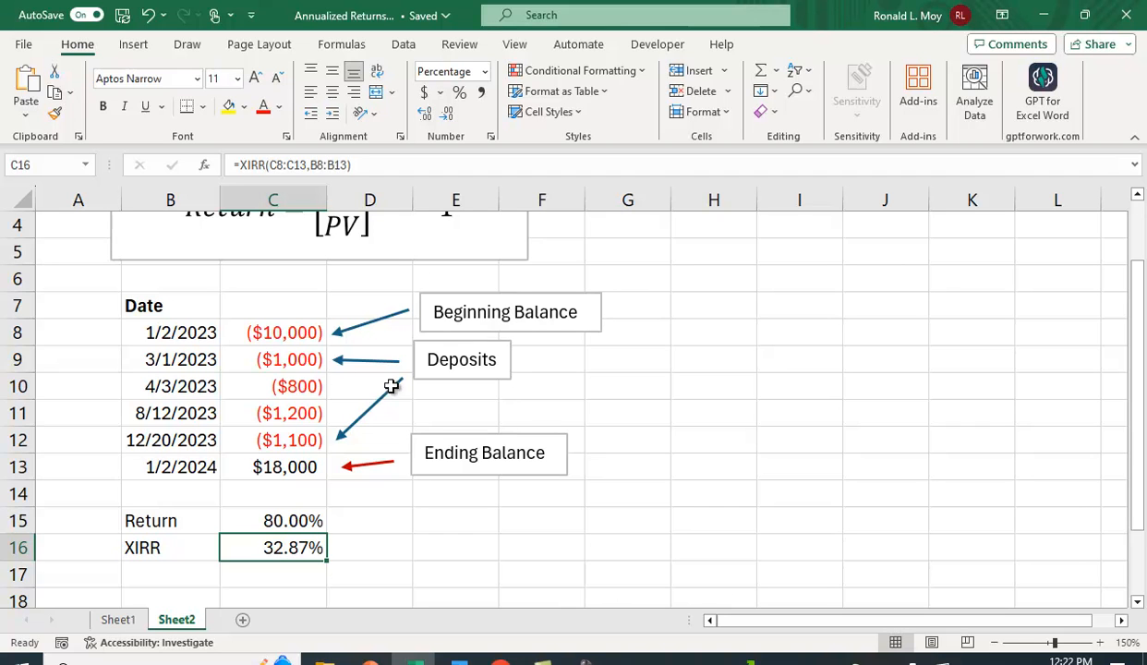
mouse_move(306, 333)
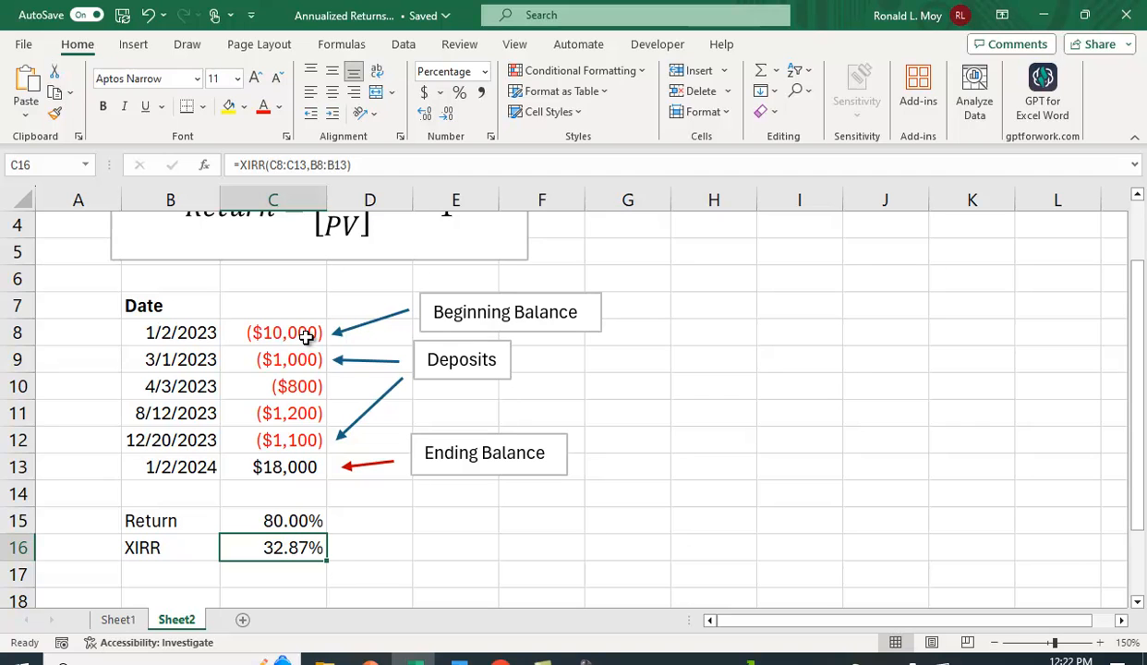
mouse_move(294, 477)
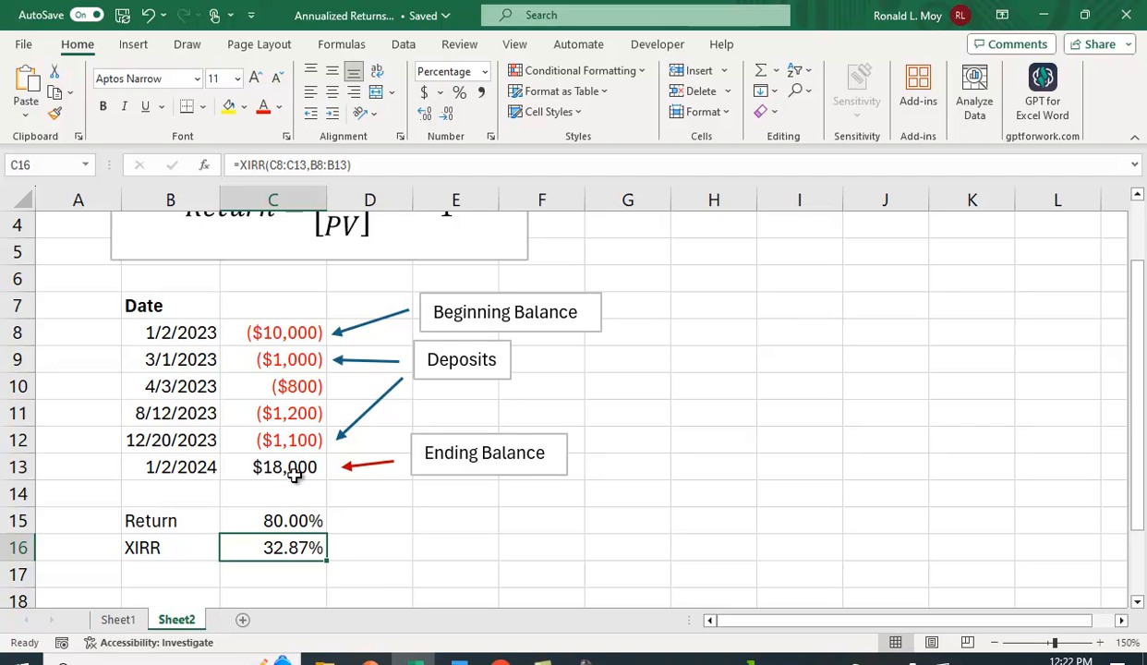
mouse_move(329, 345)
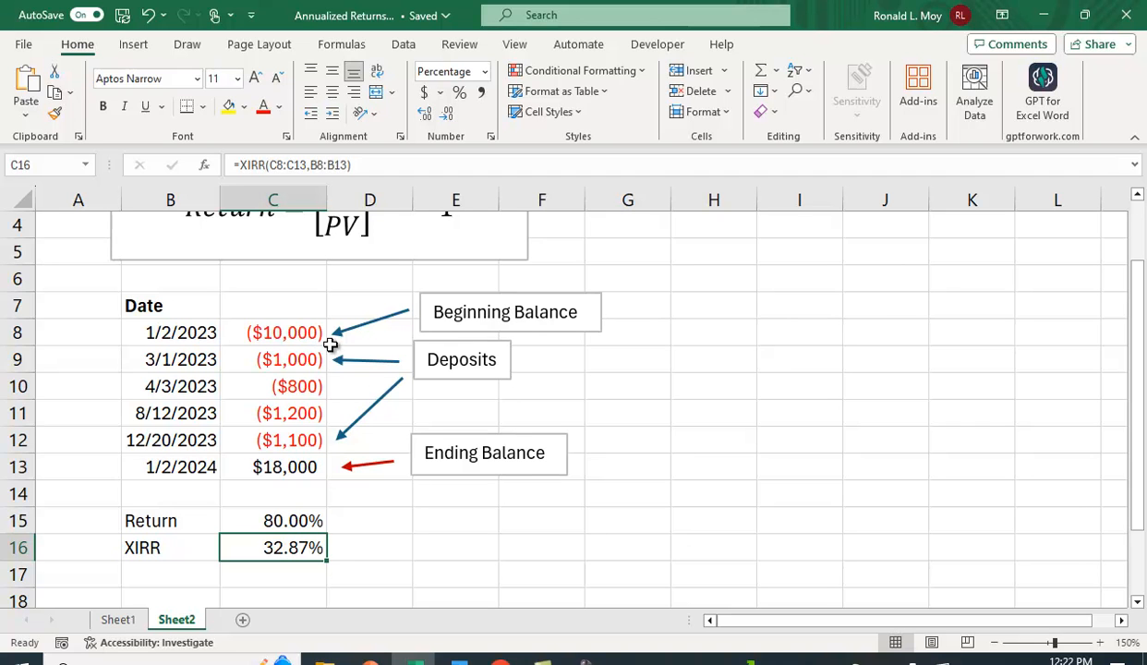
mouse_move(903, 480)
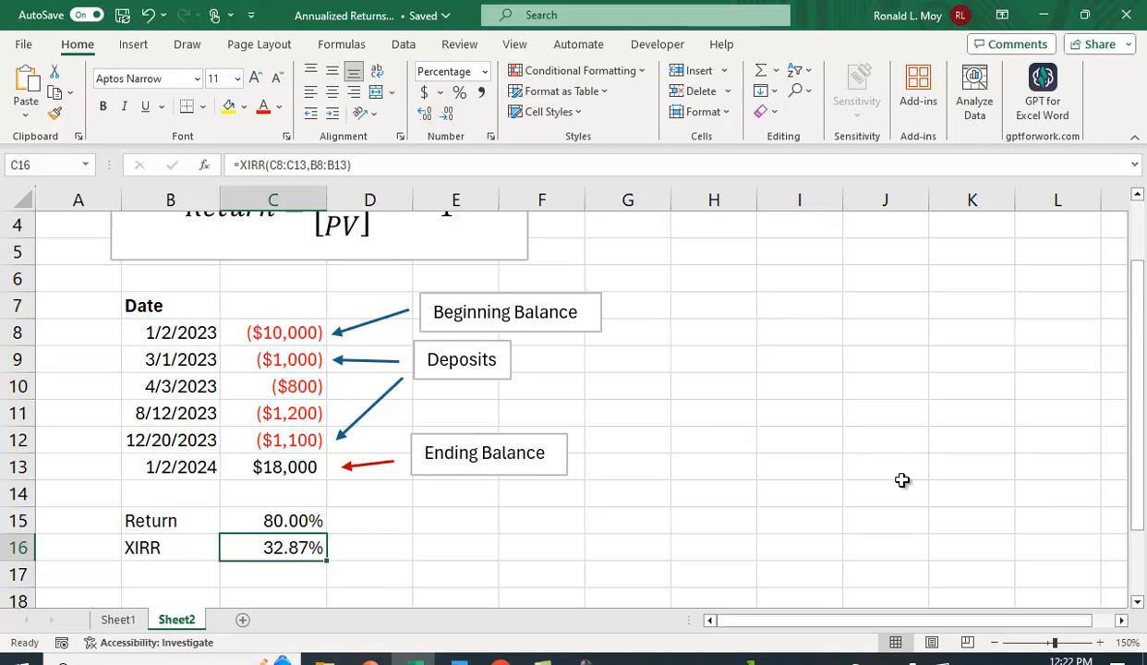
mouse_move(146, 535)
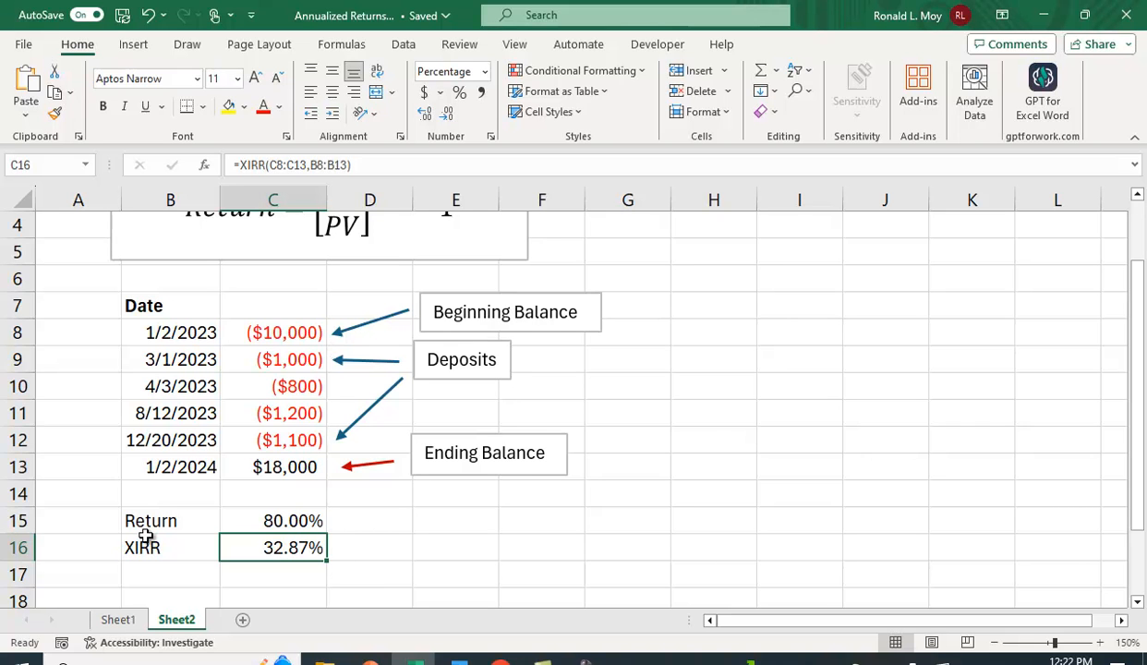
mouse_move(635, 602)
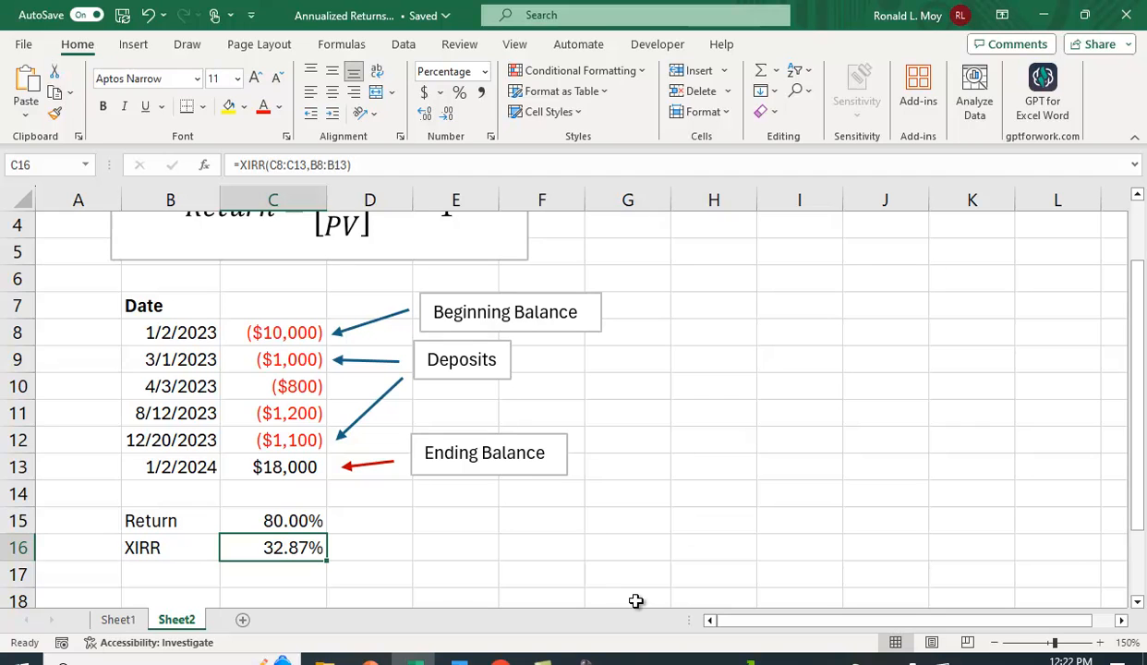